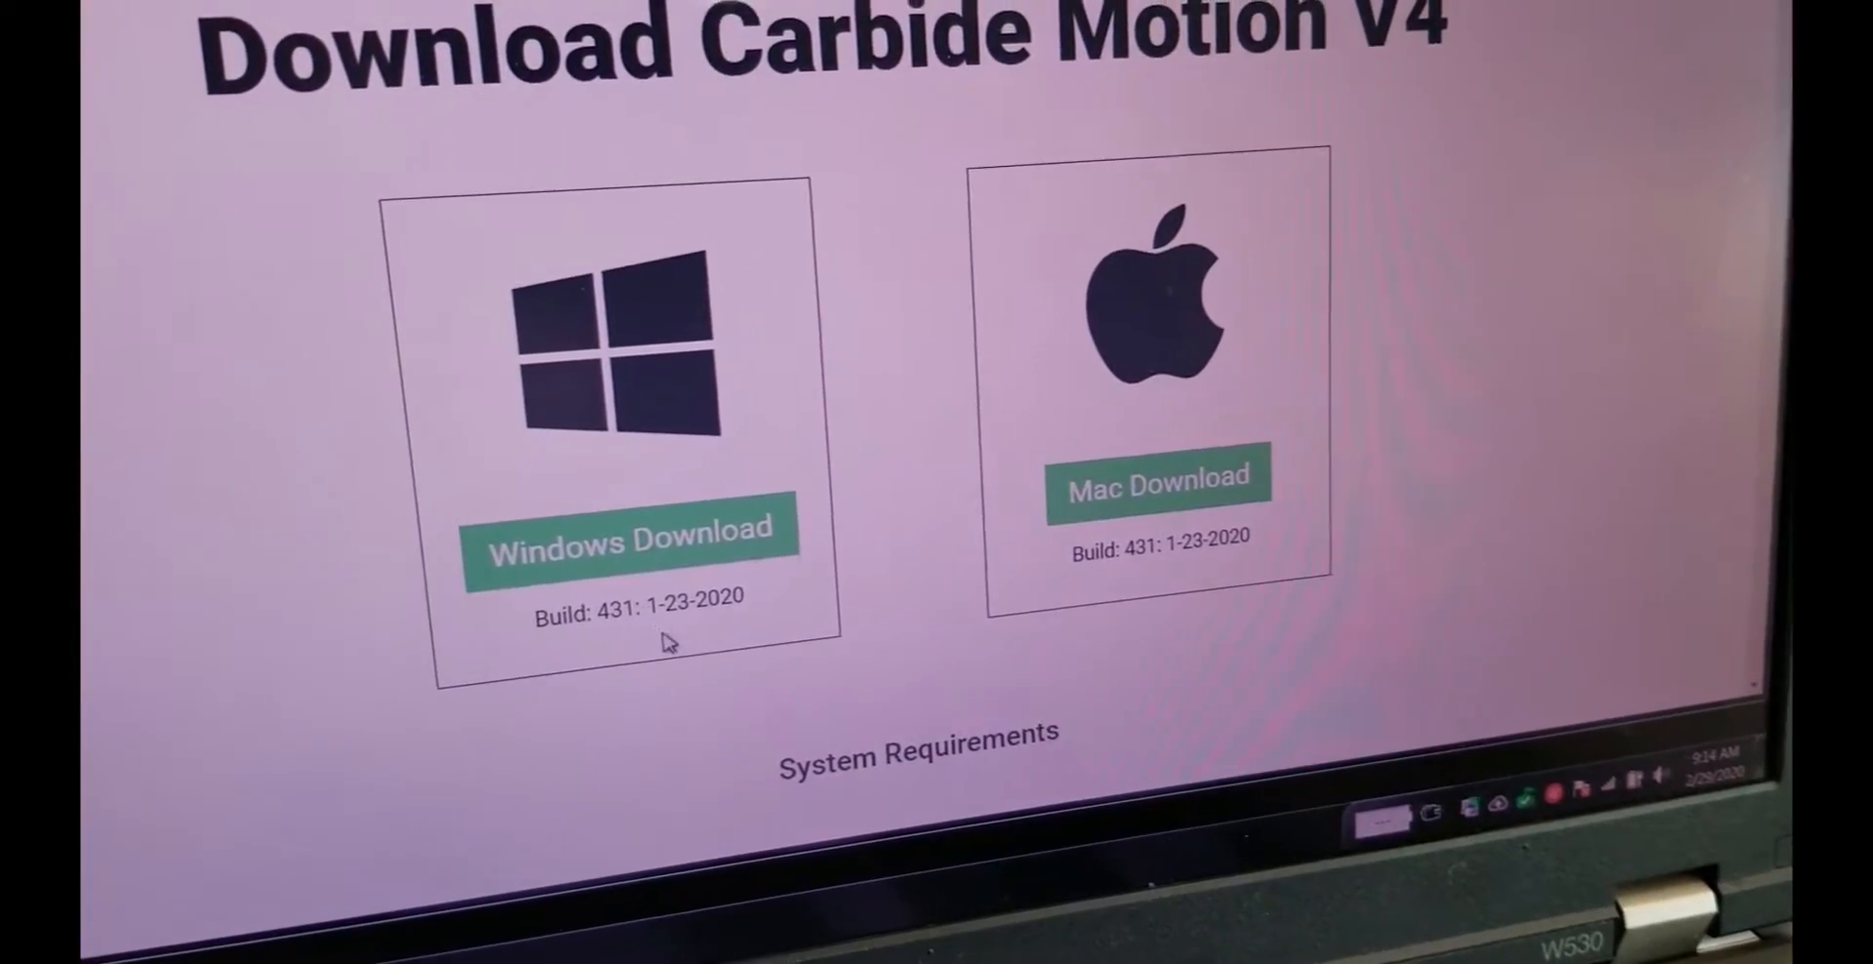
Scroll the Carbide Motion download page to the changelog for builds 431 to 428
scroll("down", 3)
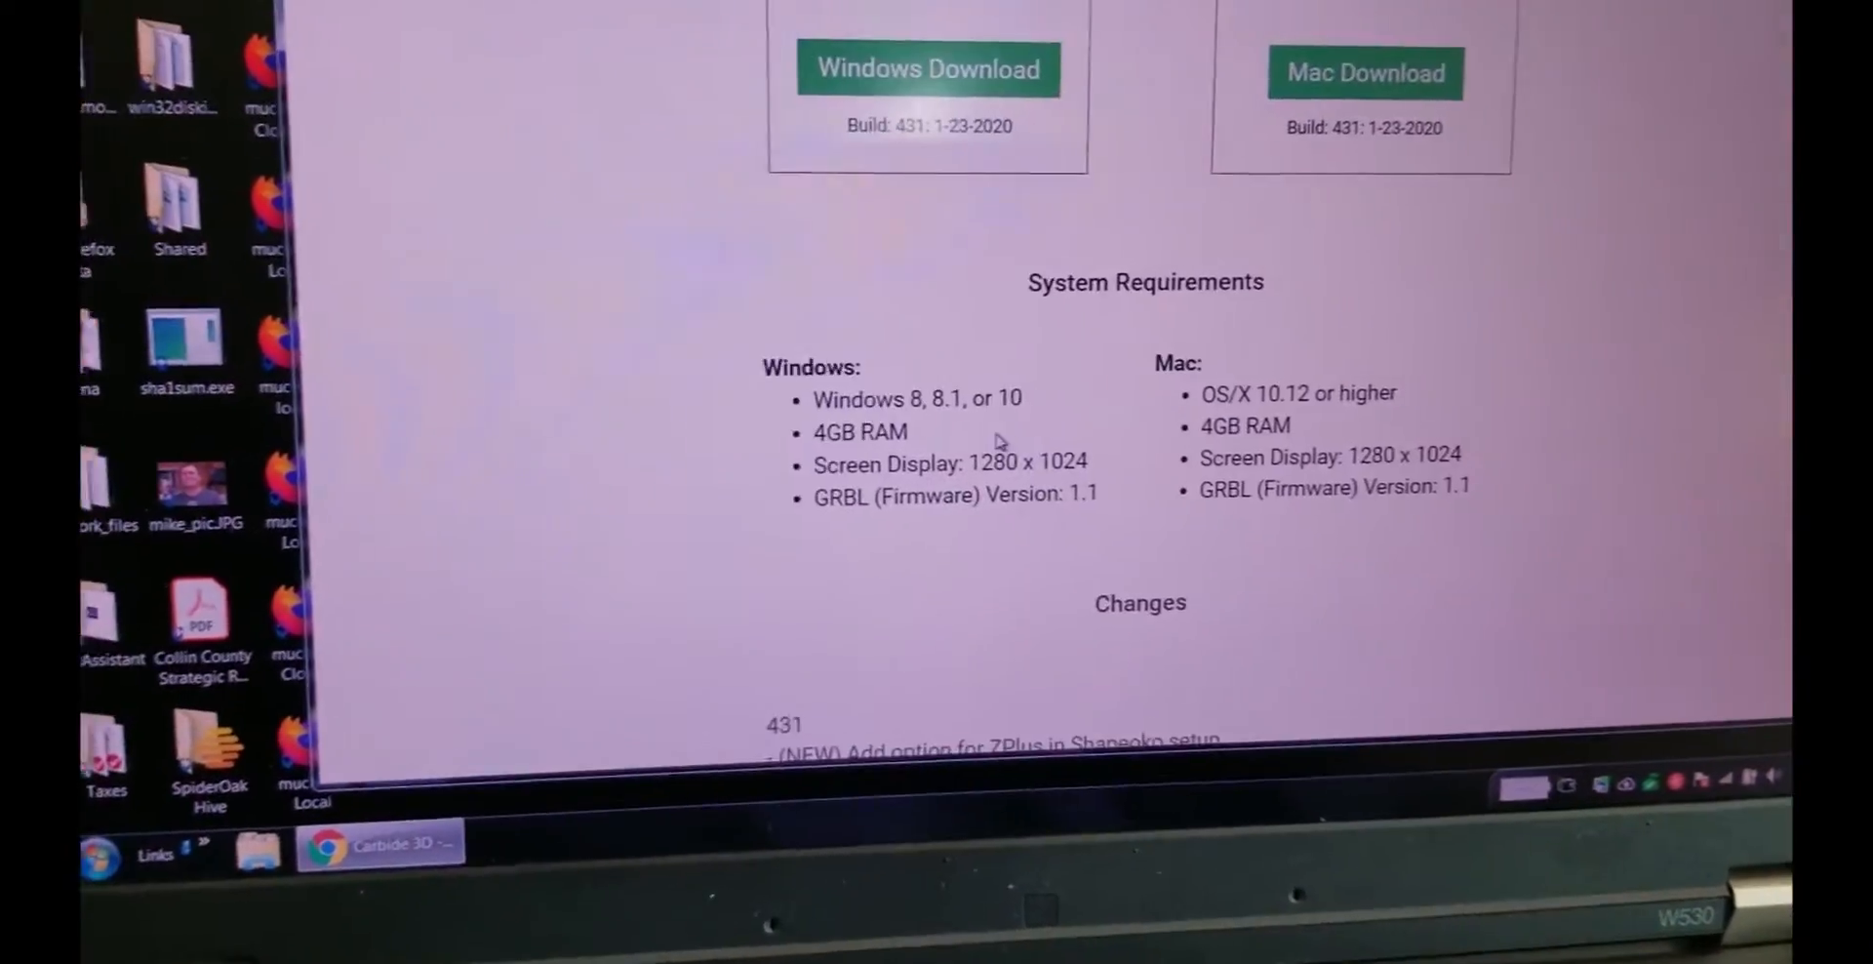
scroll("down", 3)
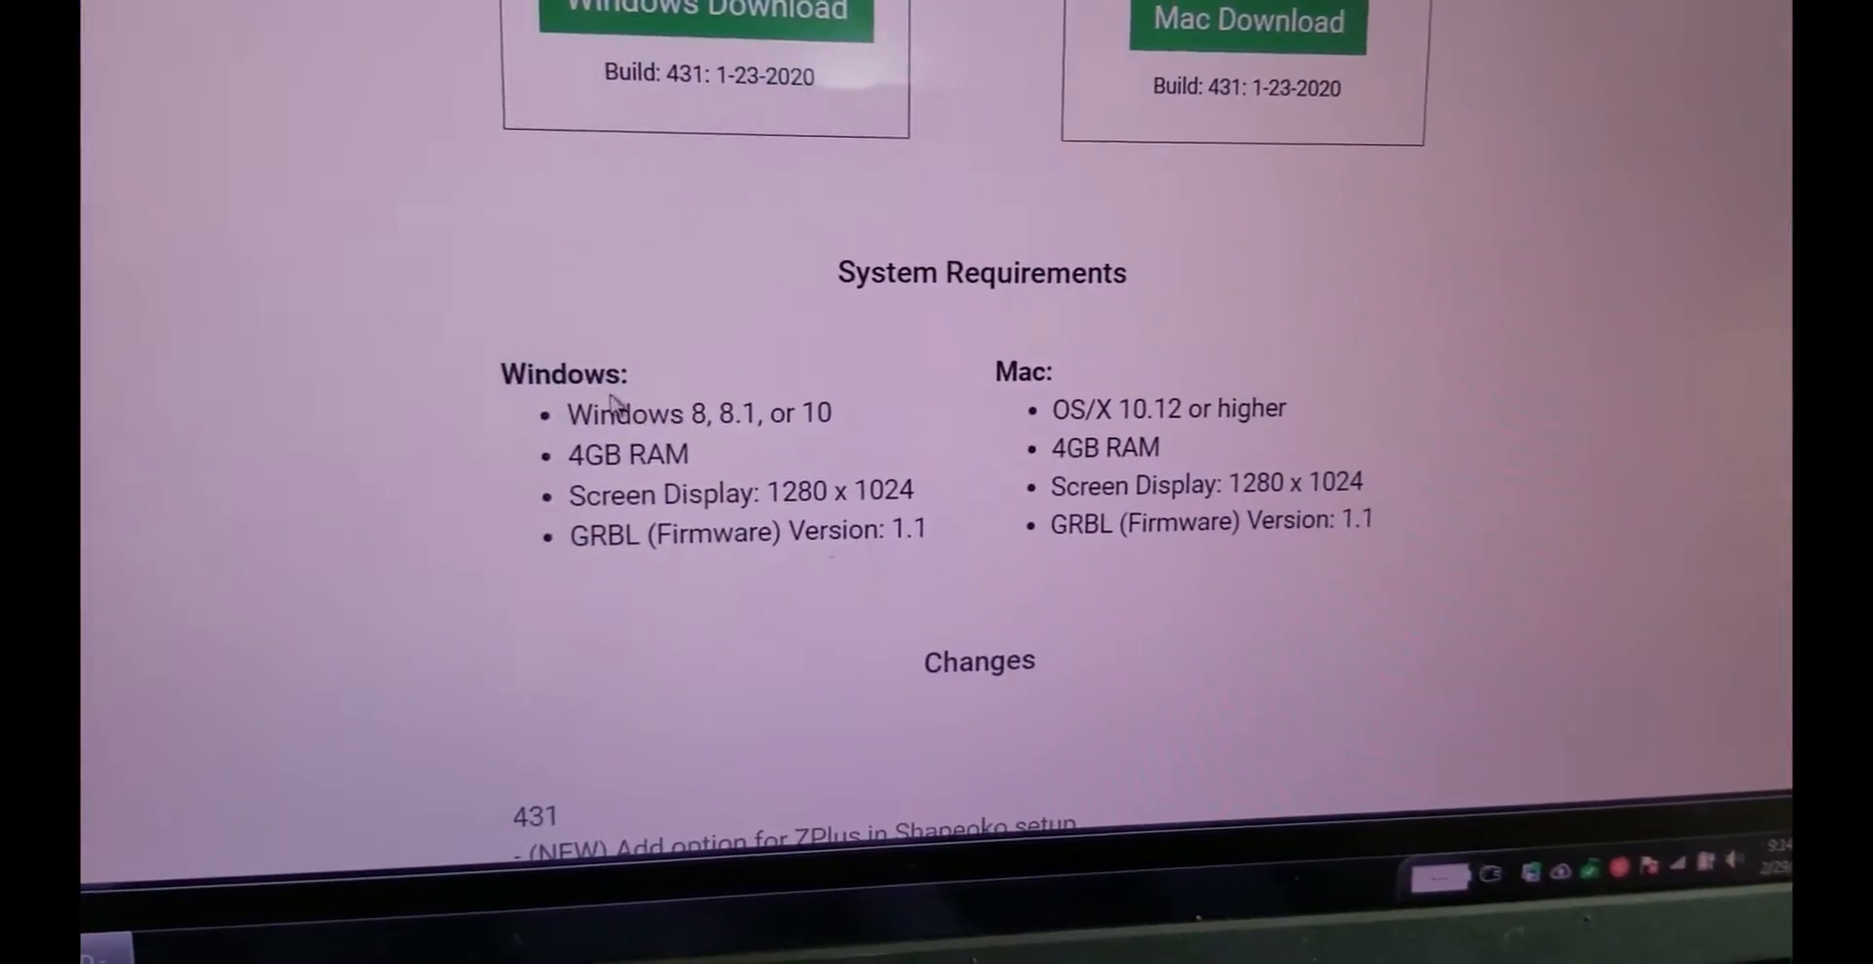
scroll("down", 3)
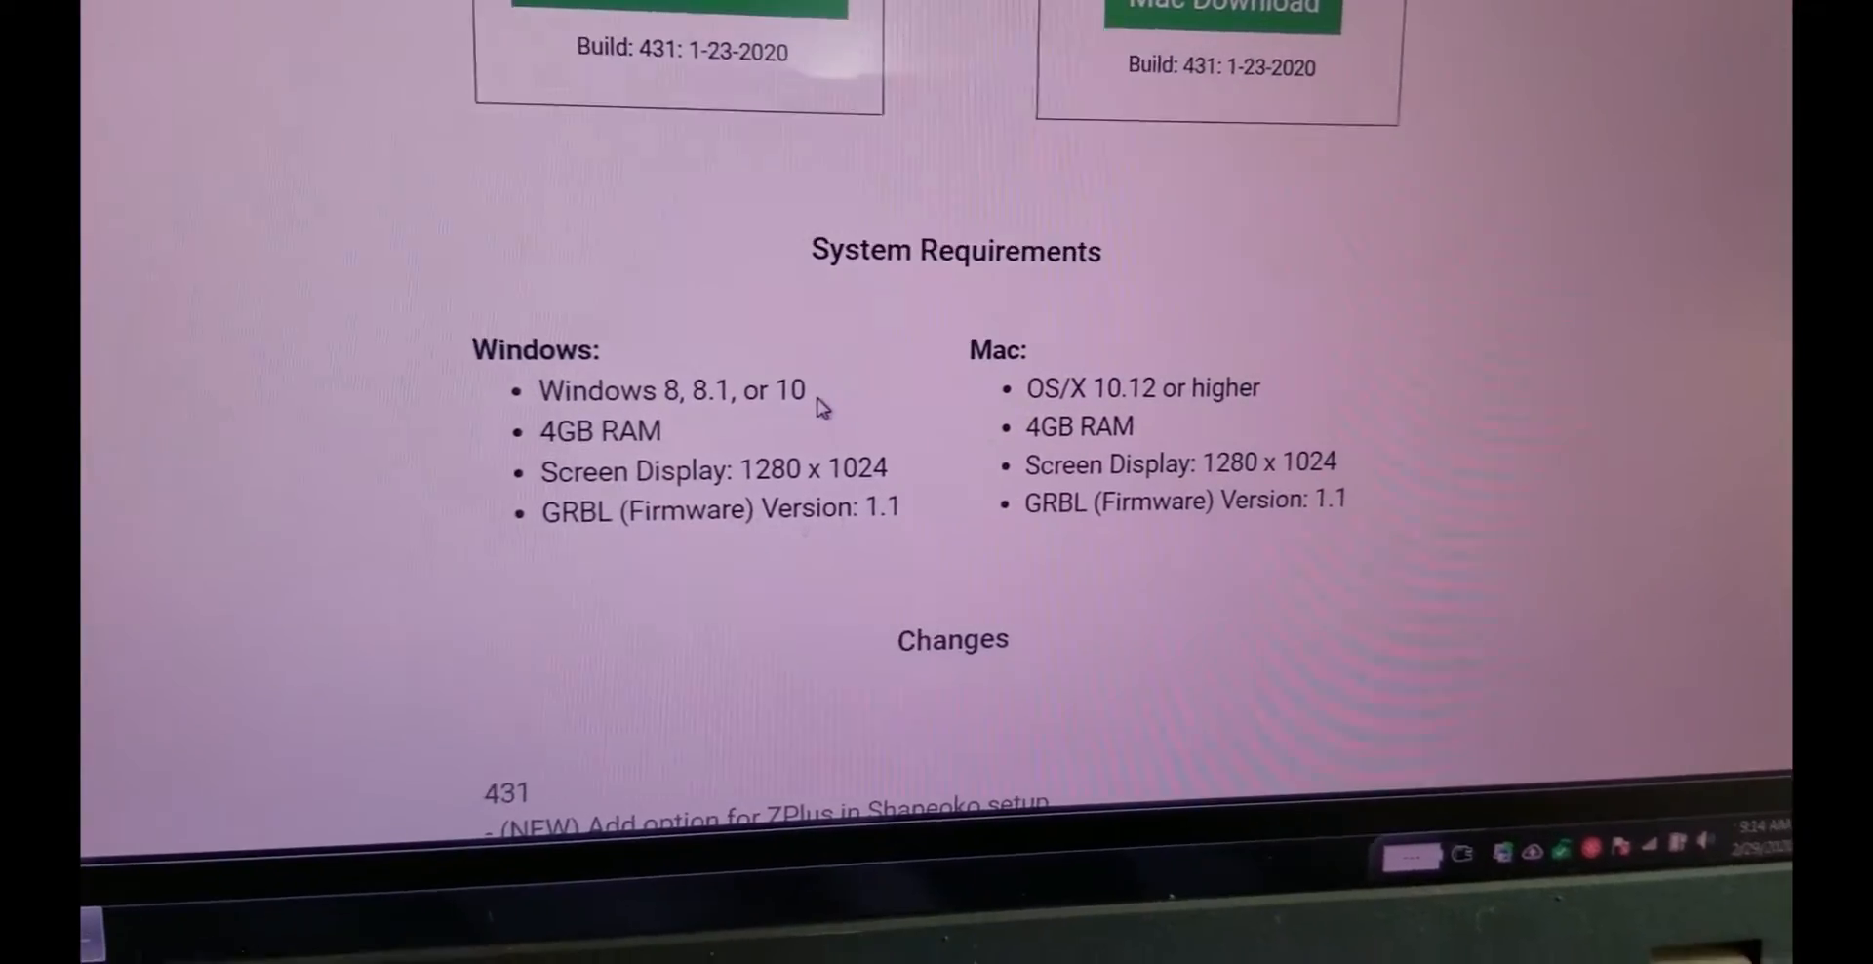
scroll("down", 3)
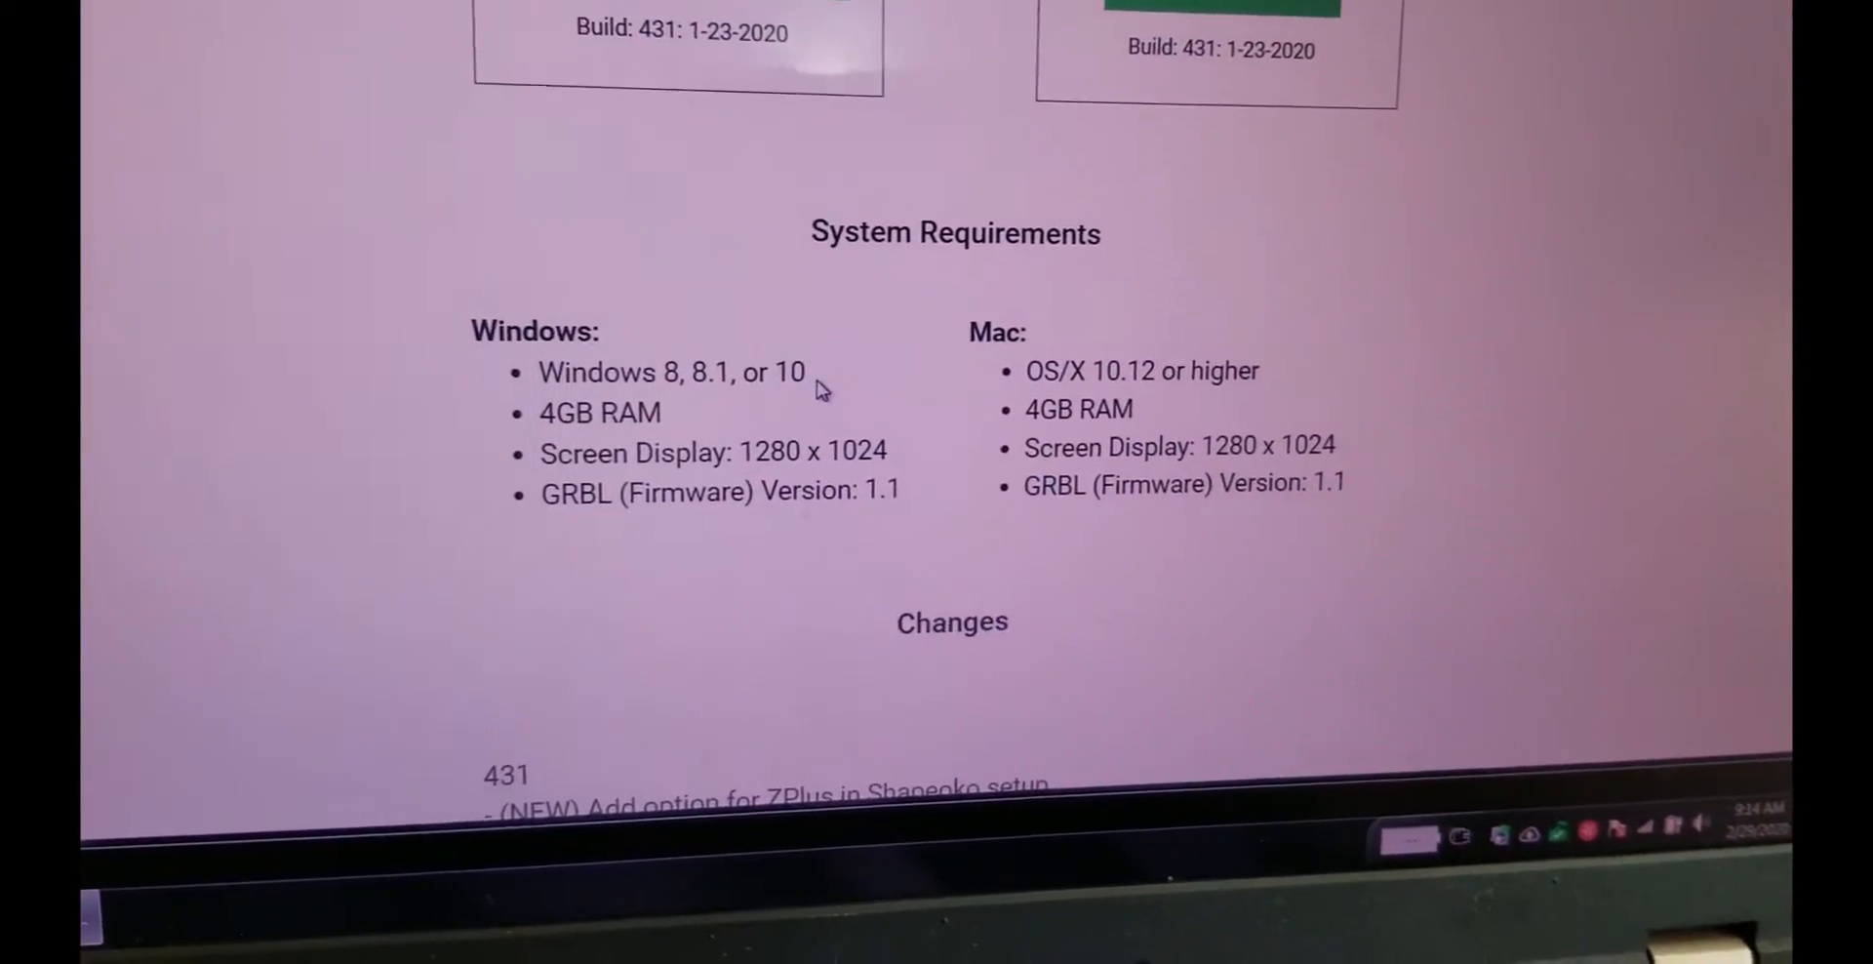
scroll("down", 3)
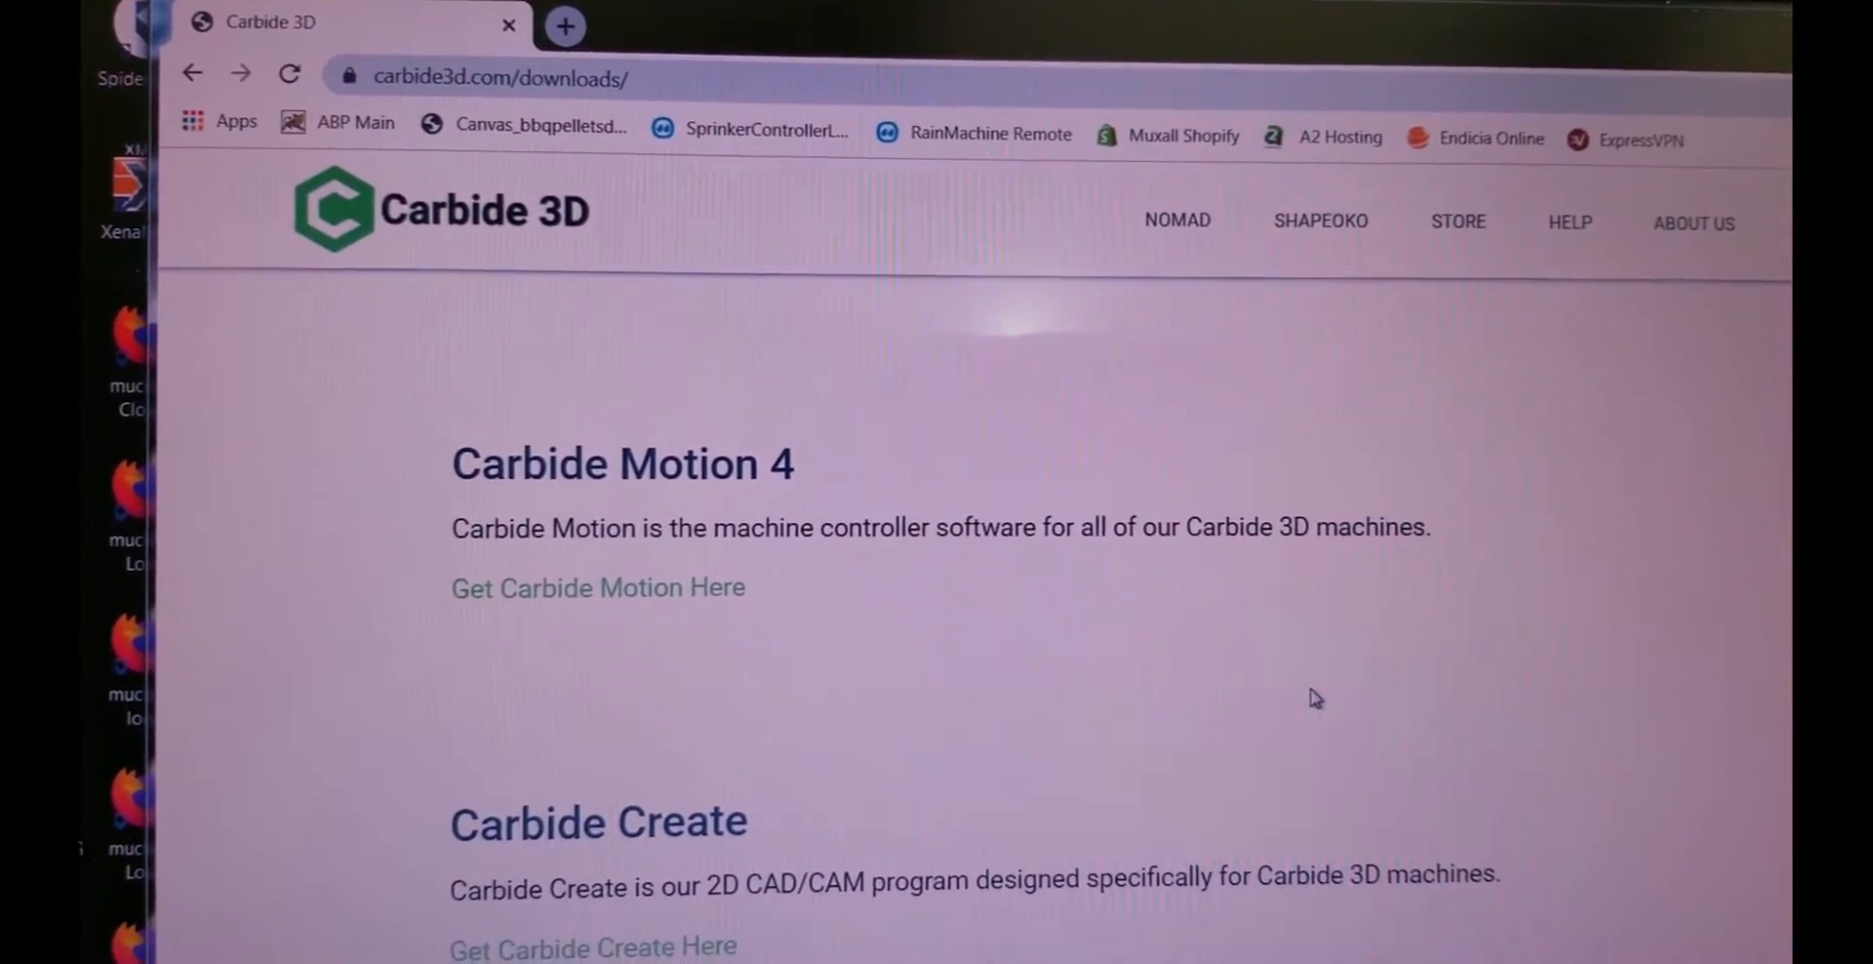
scroll("down", 3)
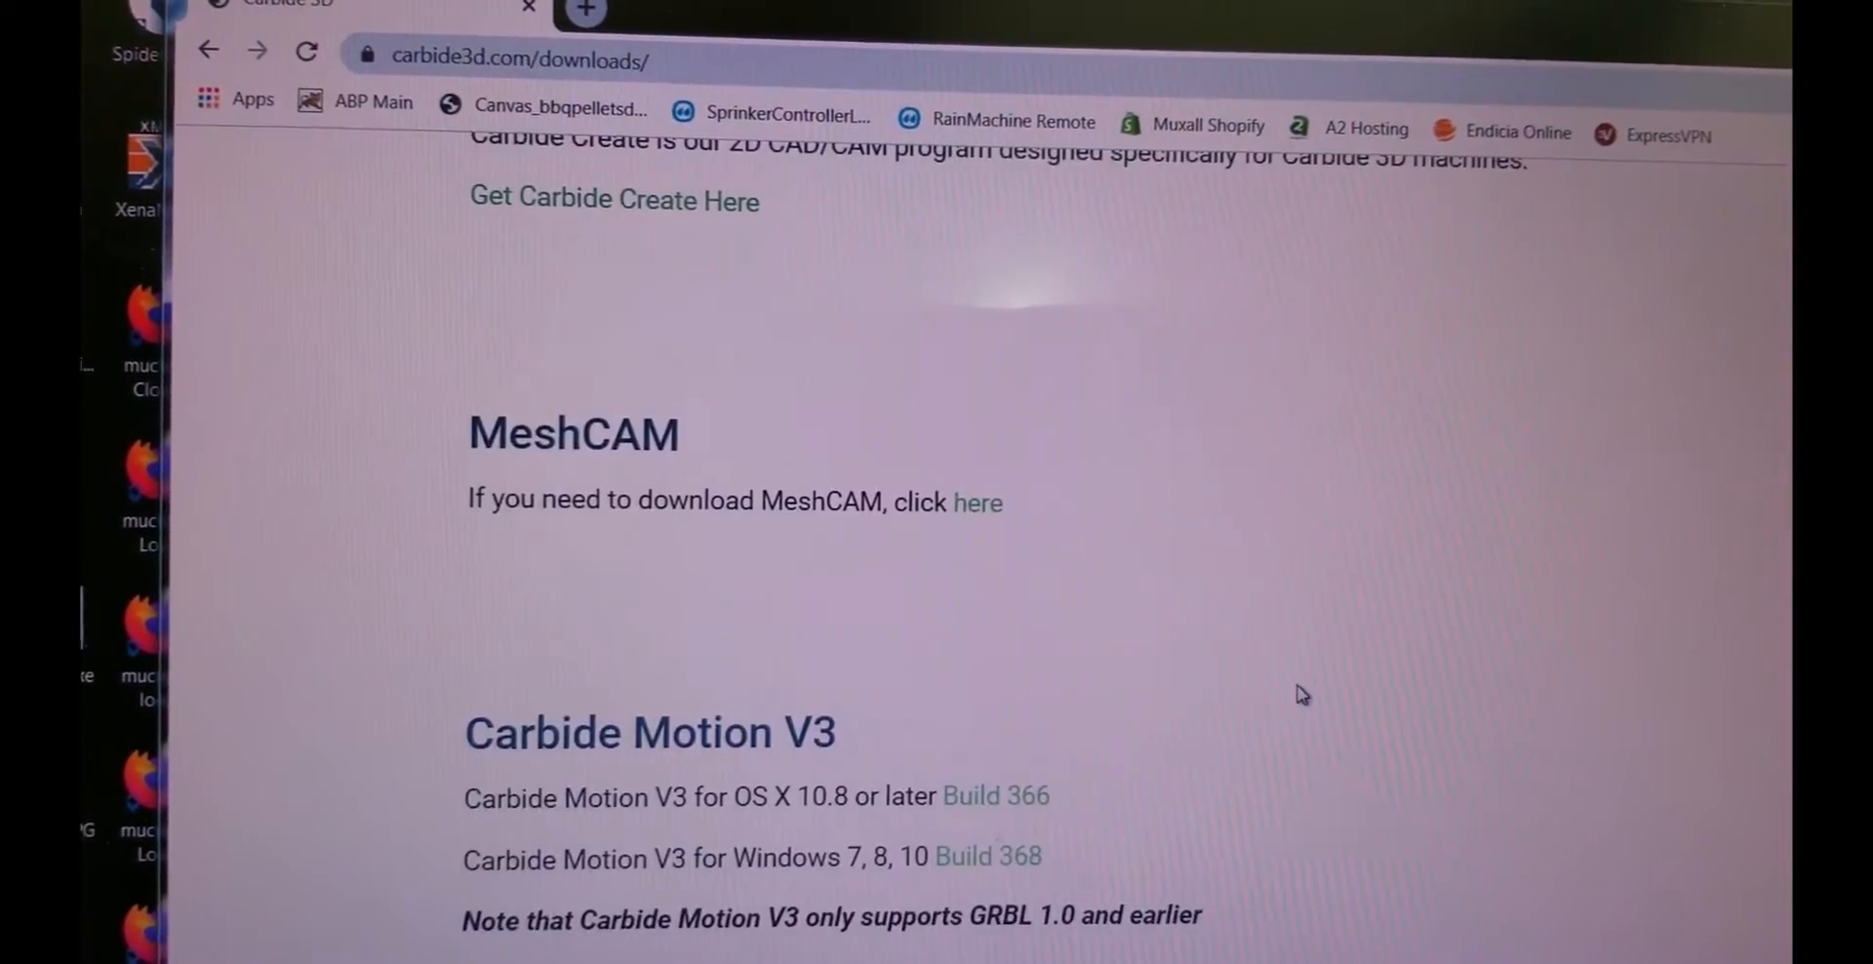
scroll("down", 3)
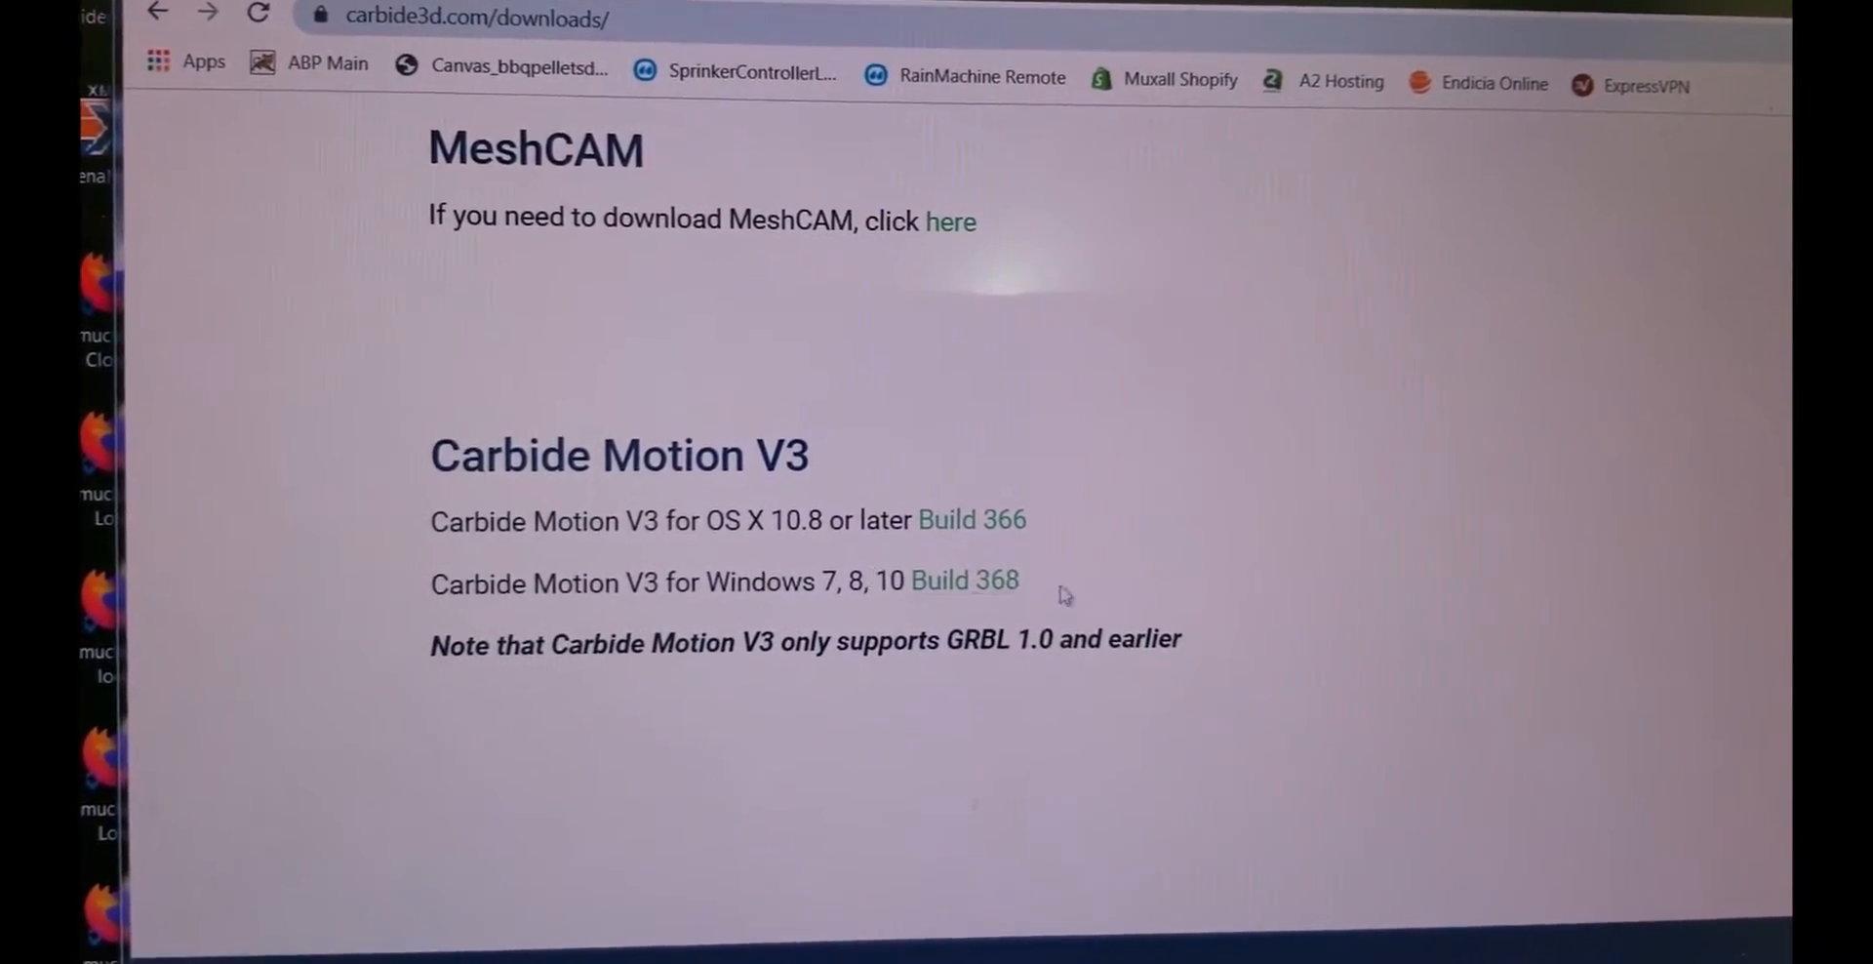
scroll("up", 3)
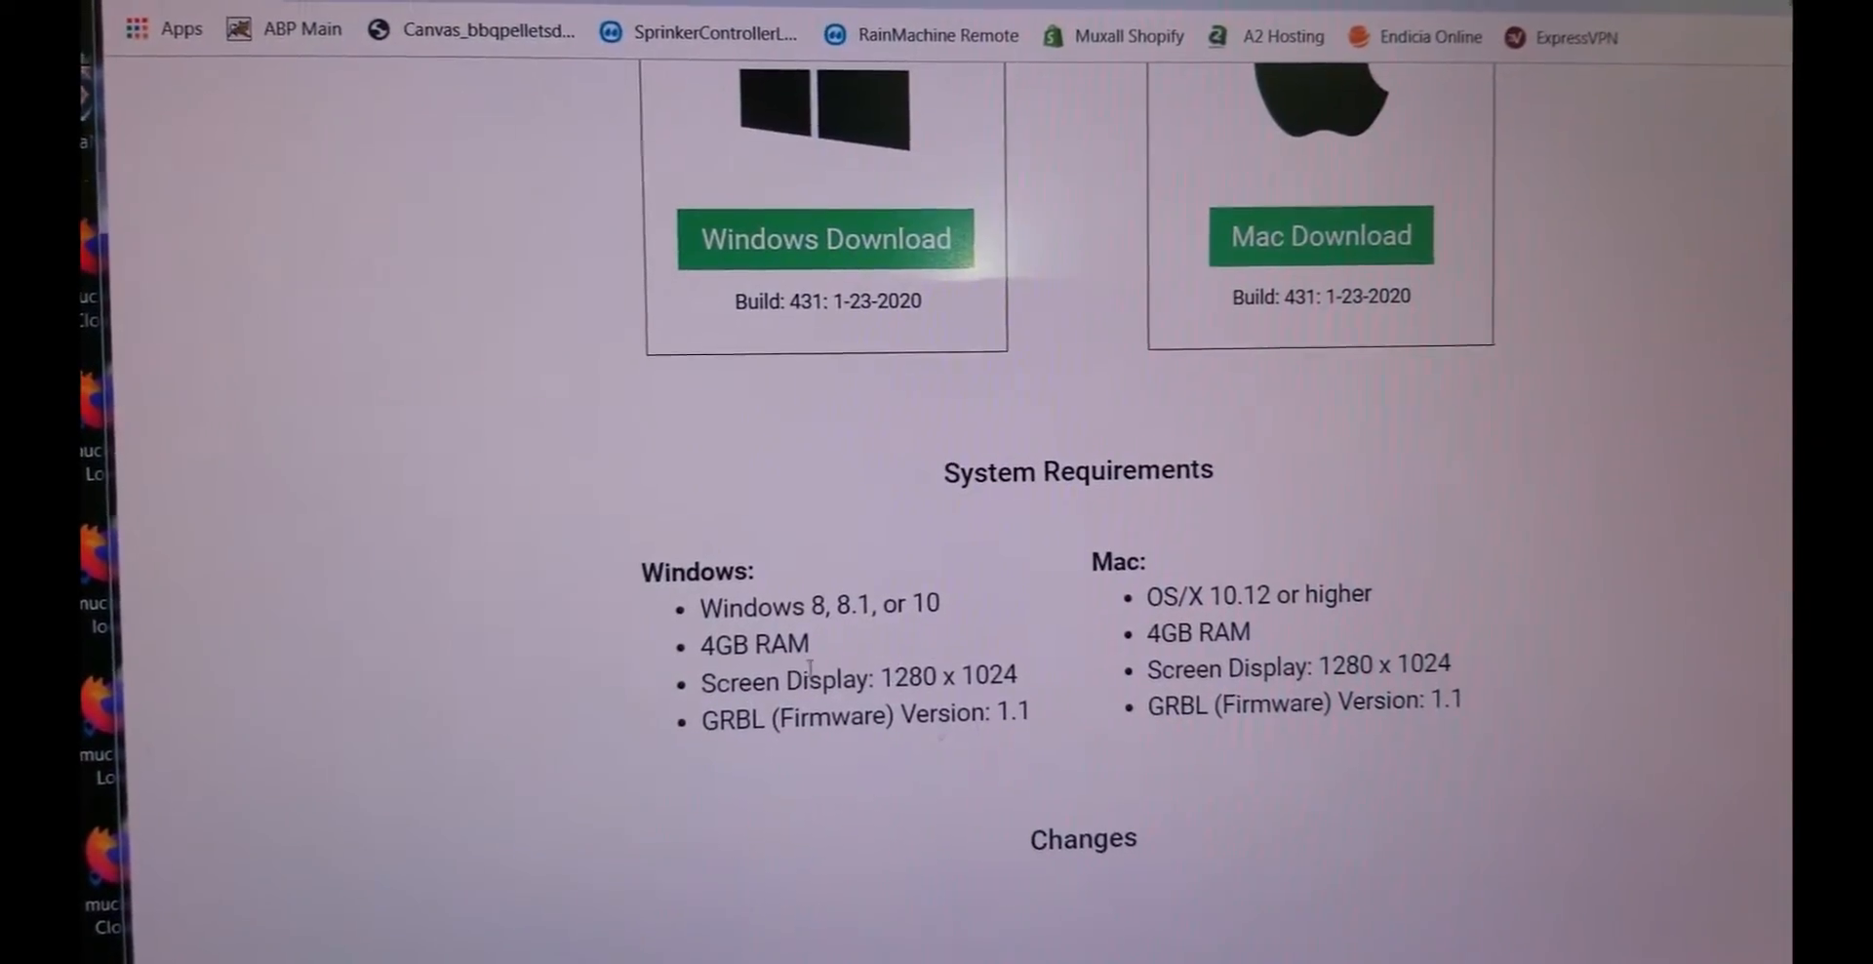
scroll("down", 3)
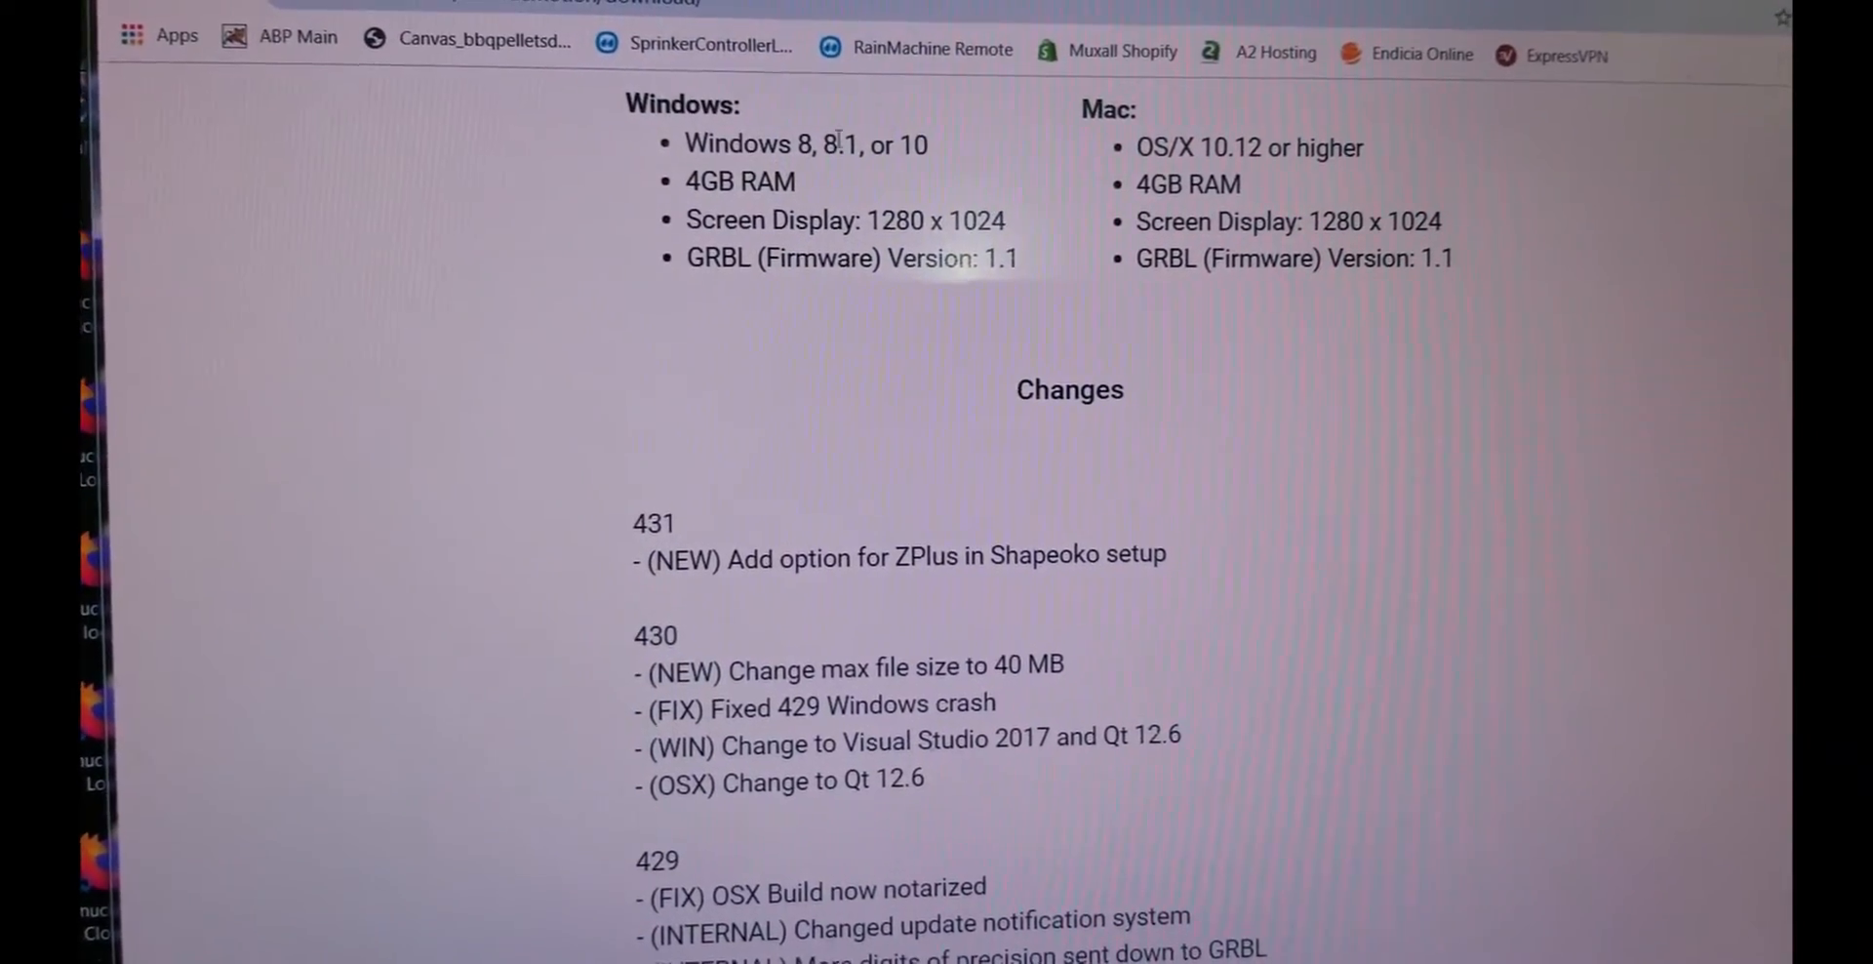
scroll("down", 3)
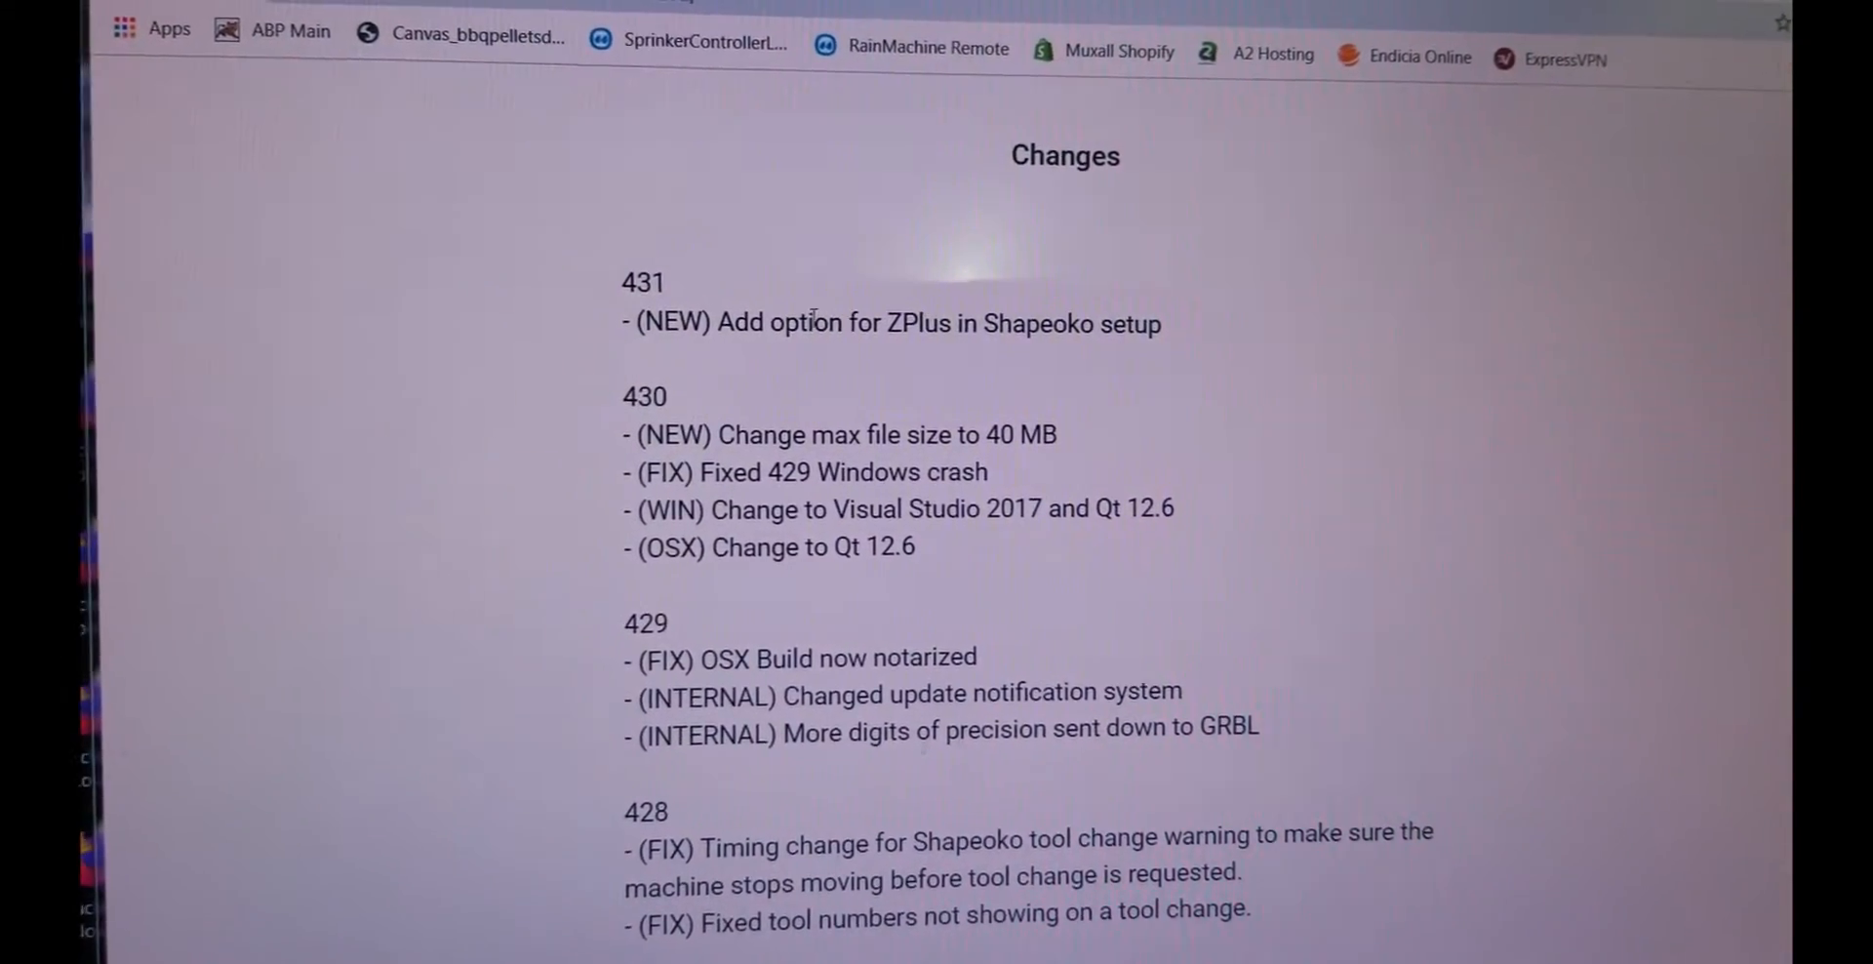
Highlight build number 431 at the top of the change notes
left_click_drag(770, 328, 996, 328)
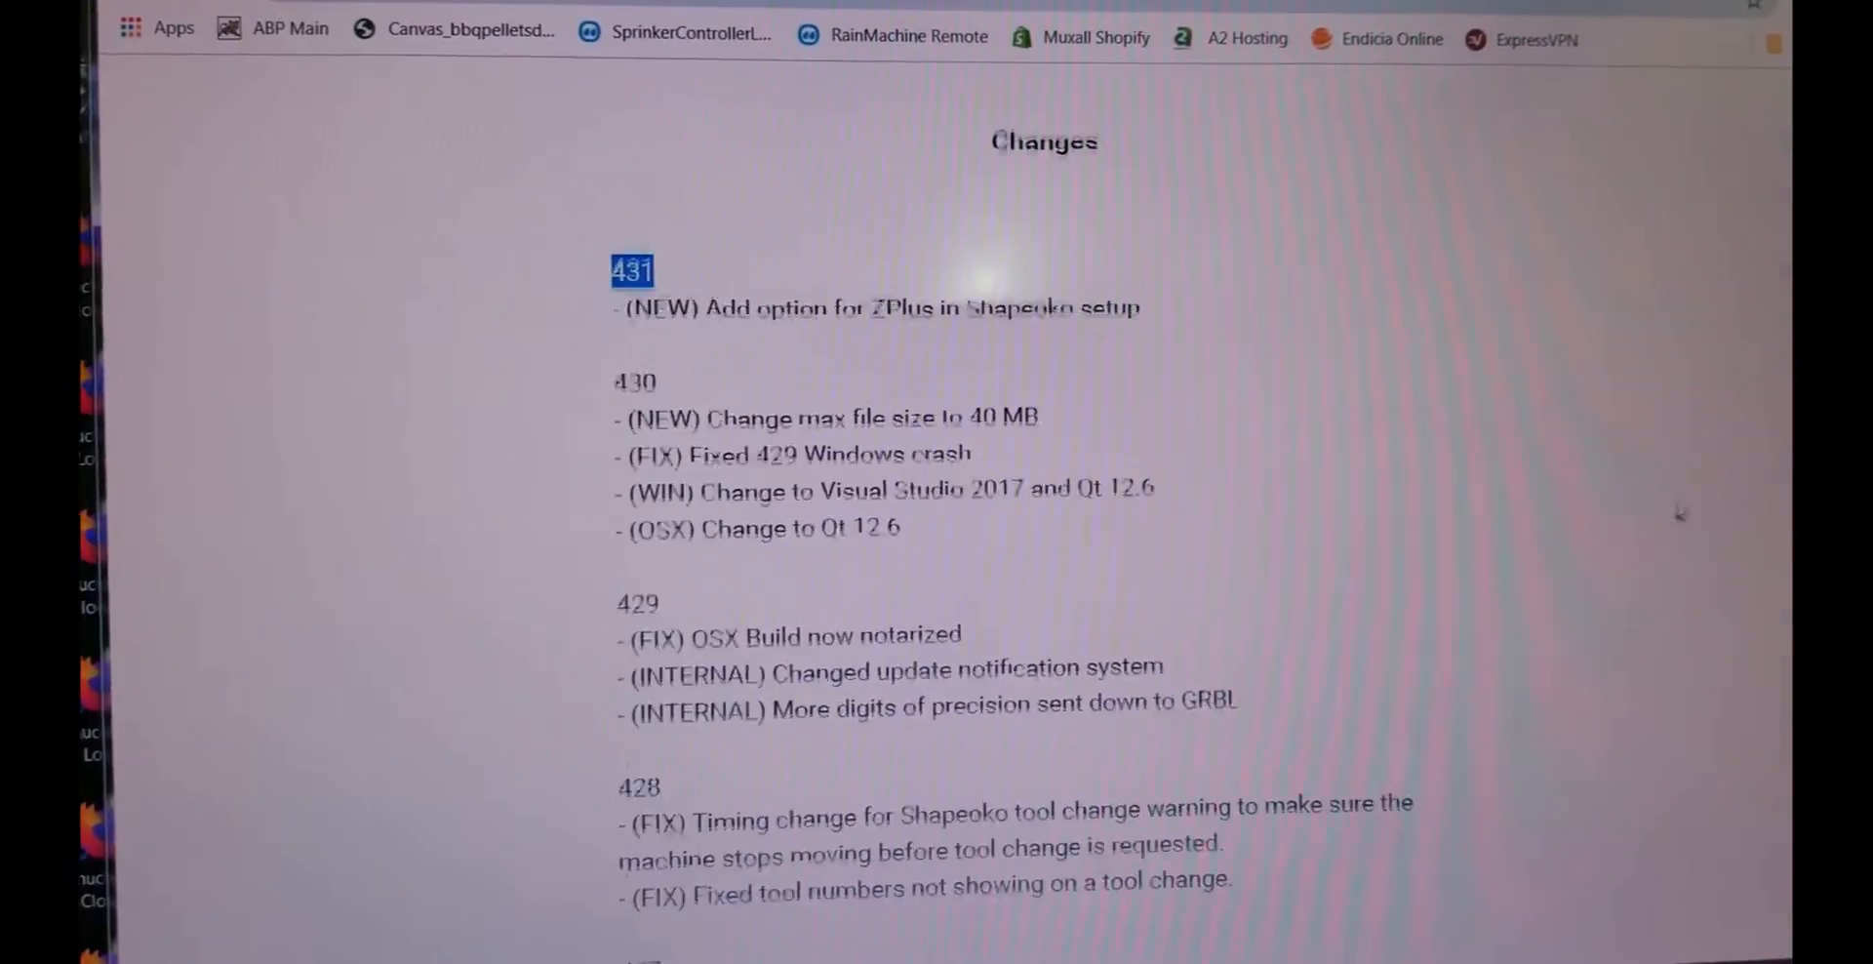
scroll("up", 3)
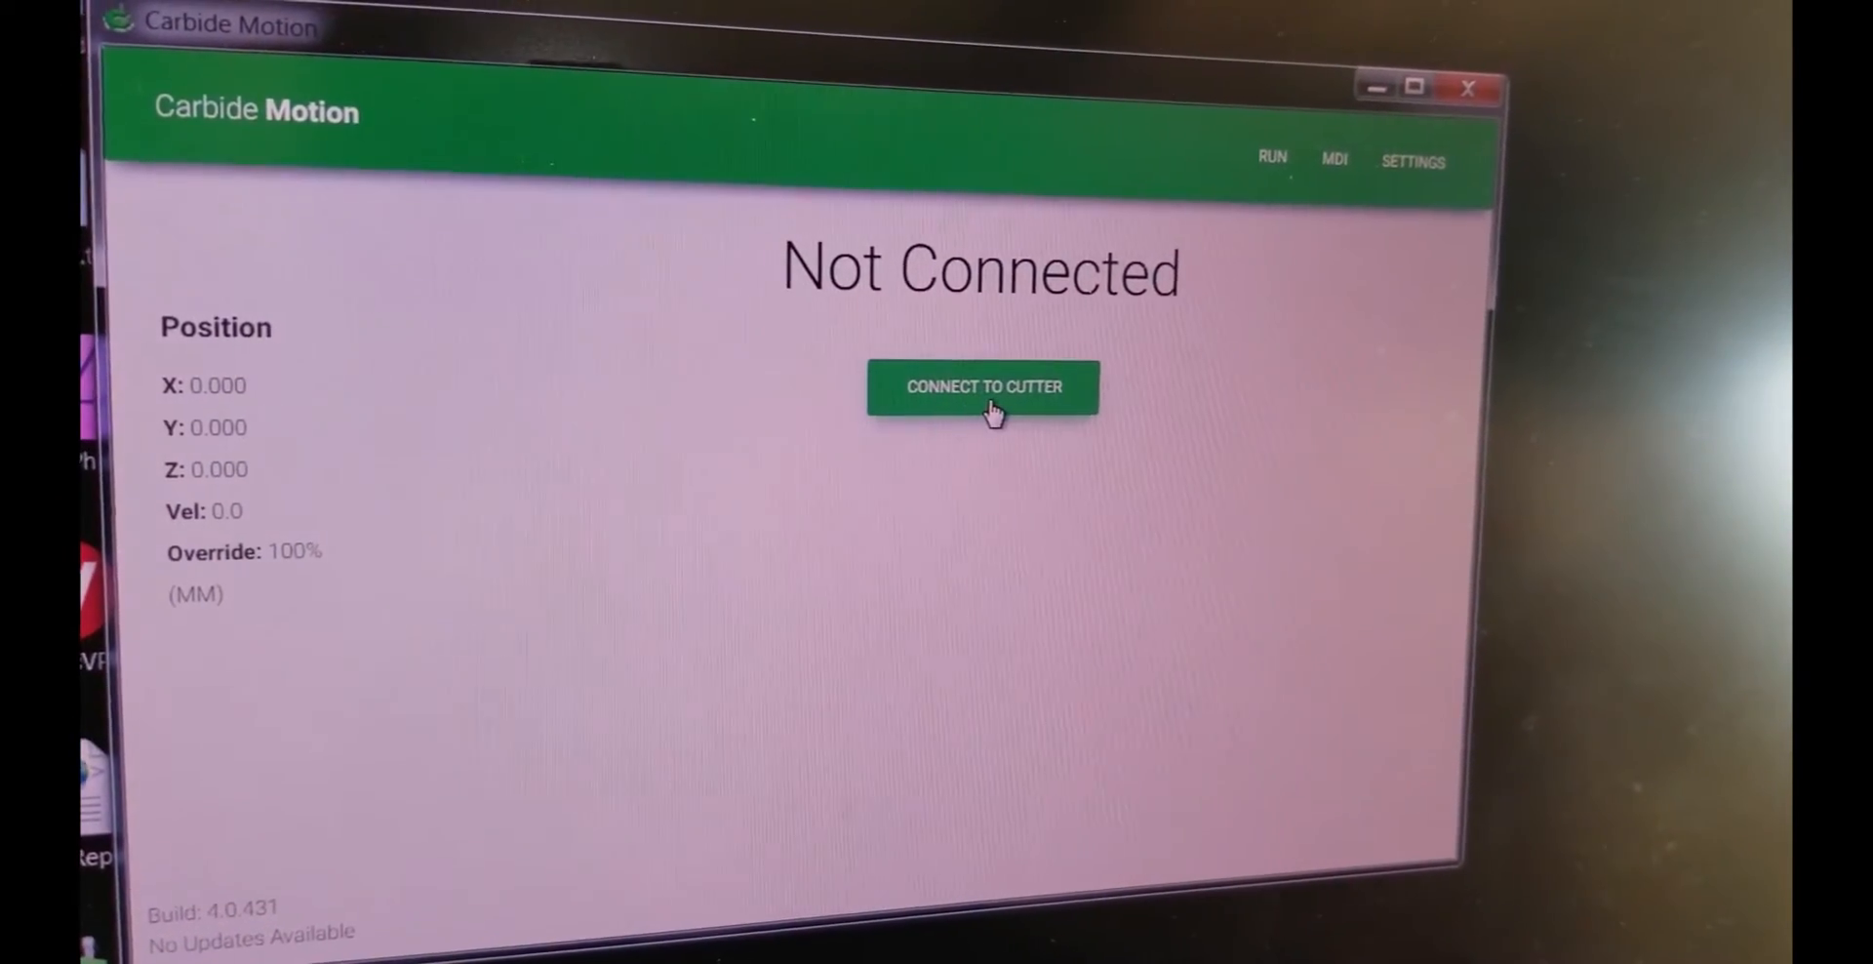
left_click(983, 385)
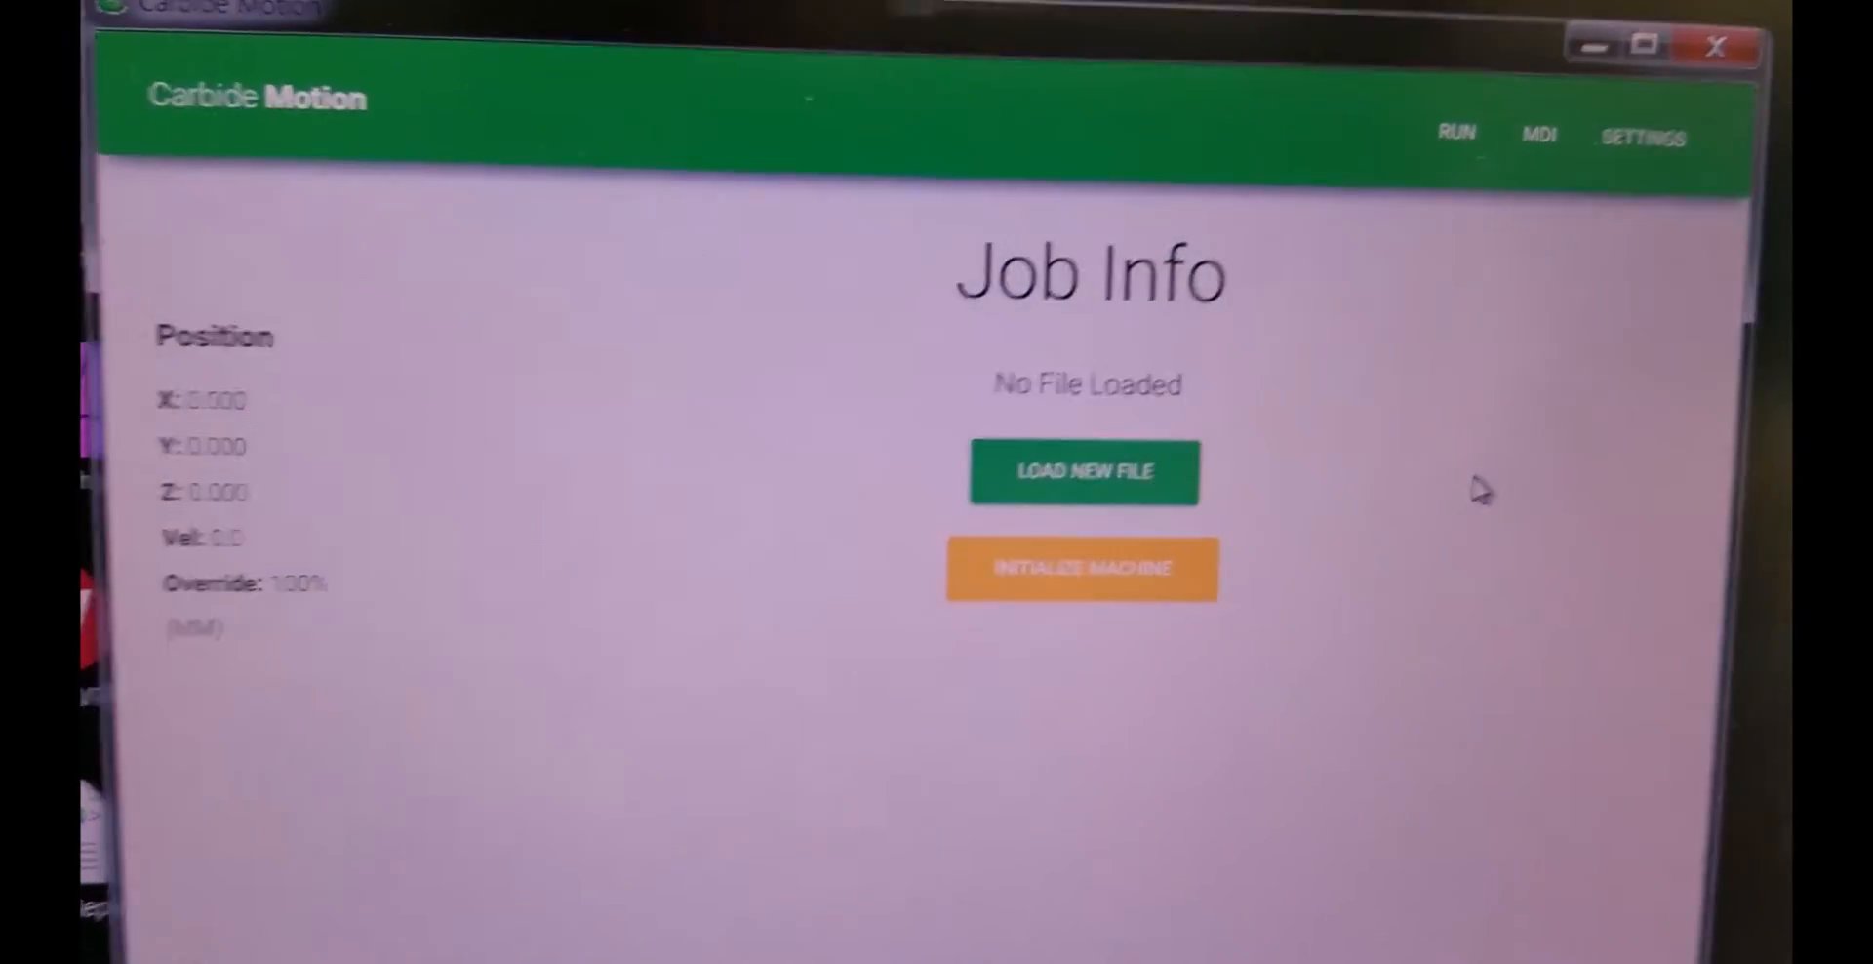
left_click(1080, 568)
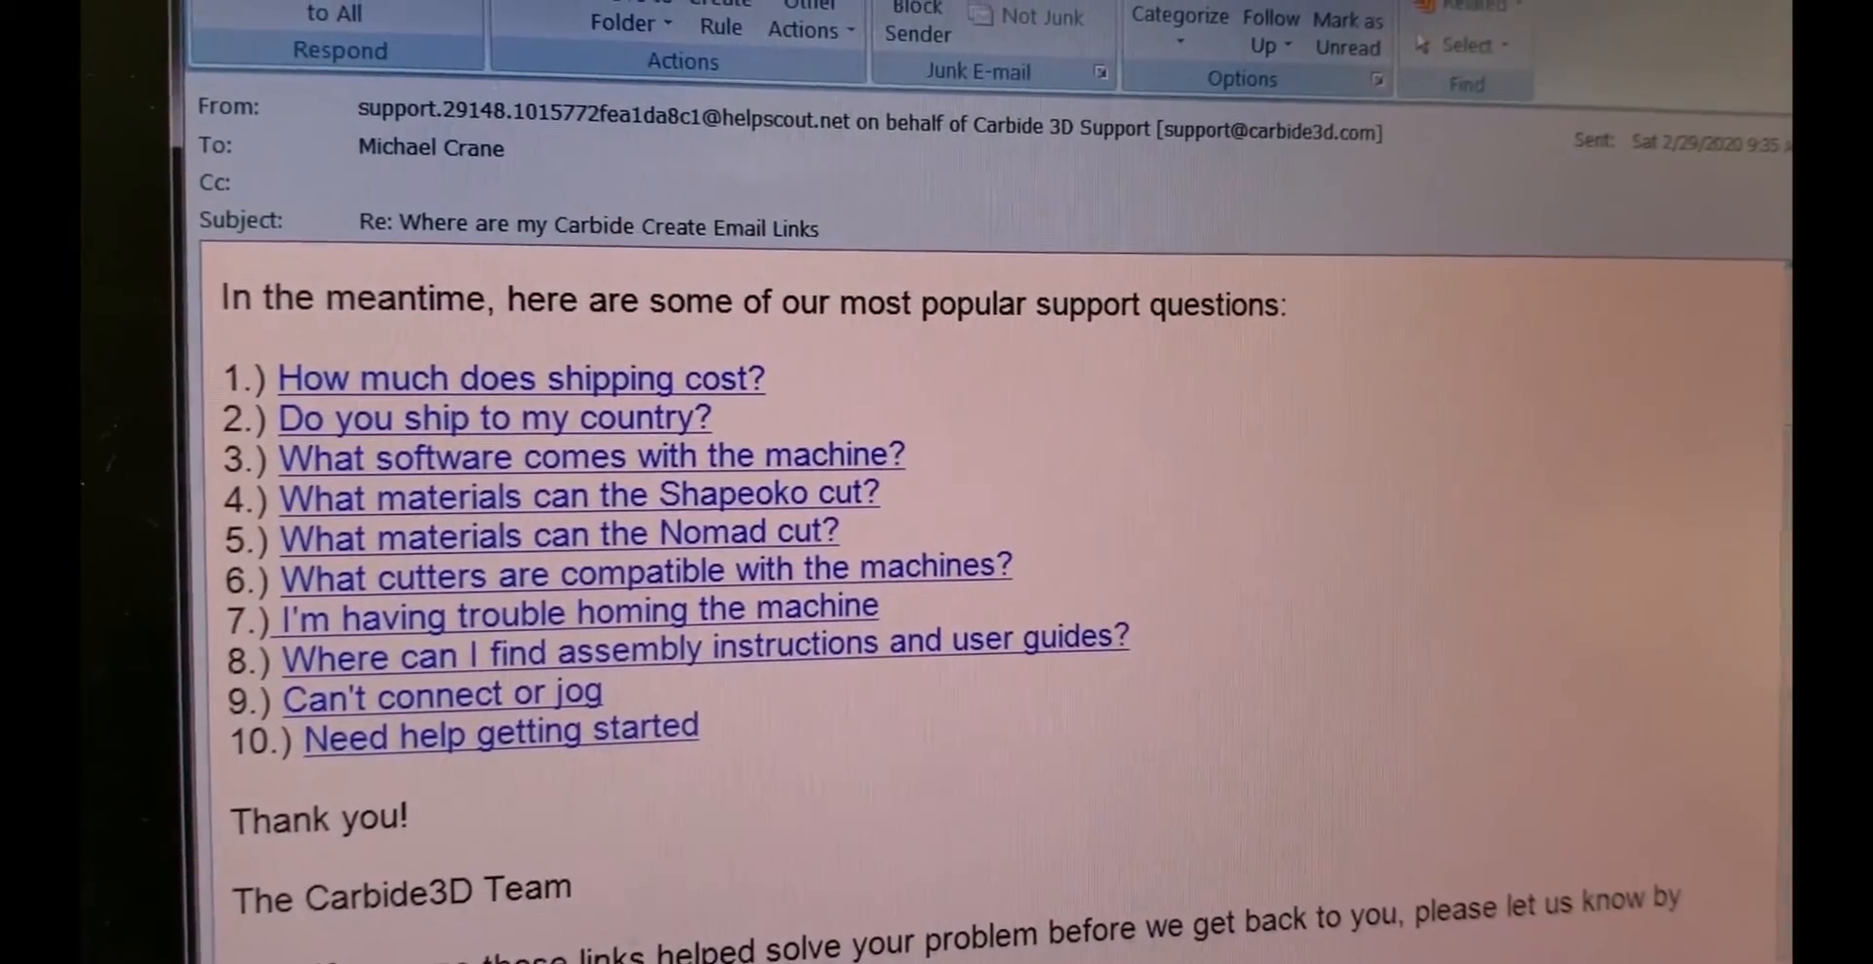
Open the 'Can't connect or jog' article from the support email's popular questions
scroll("down", 3)
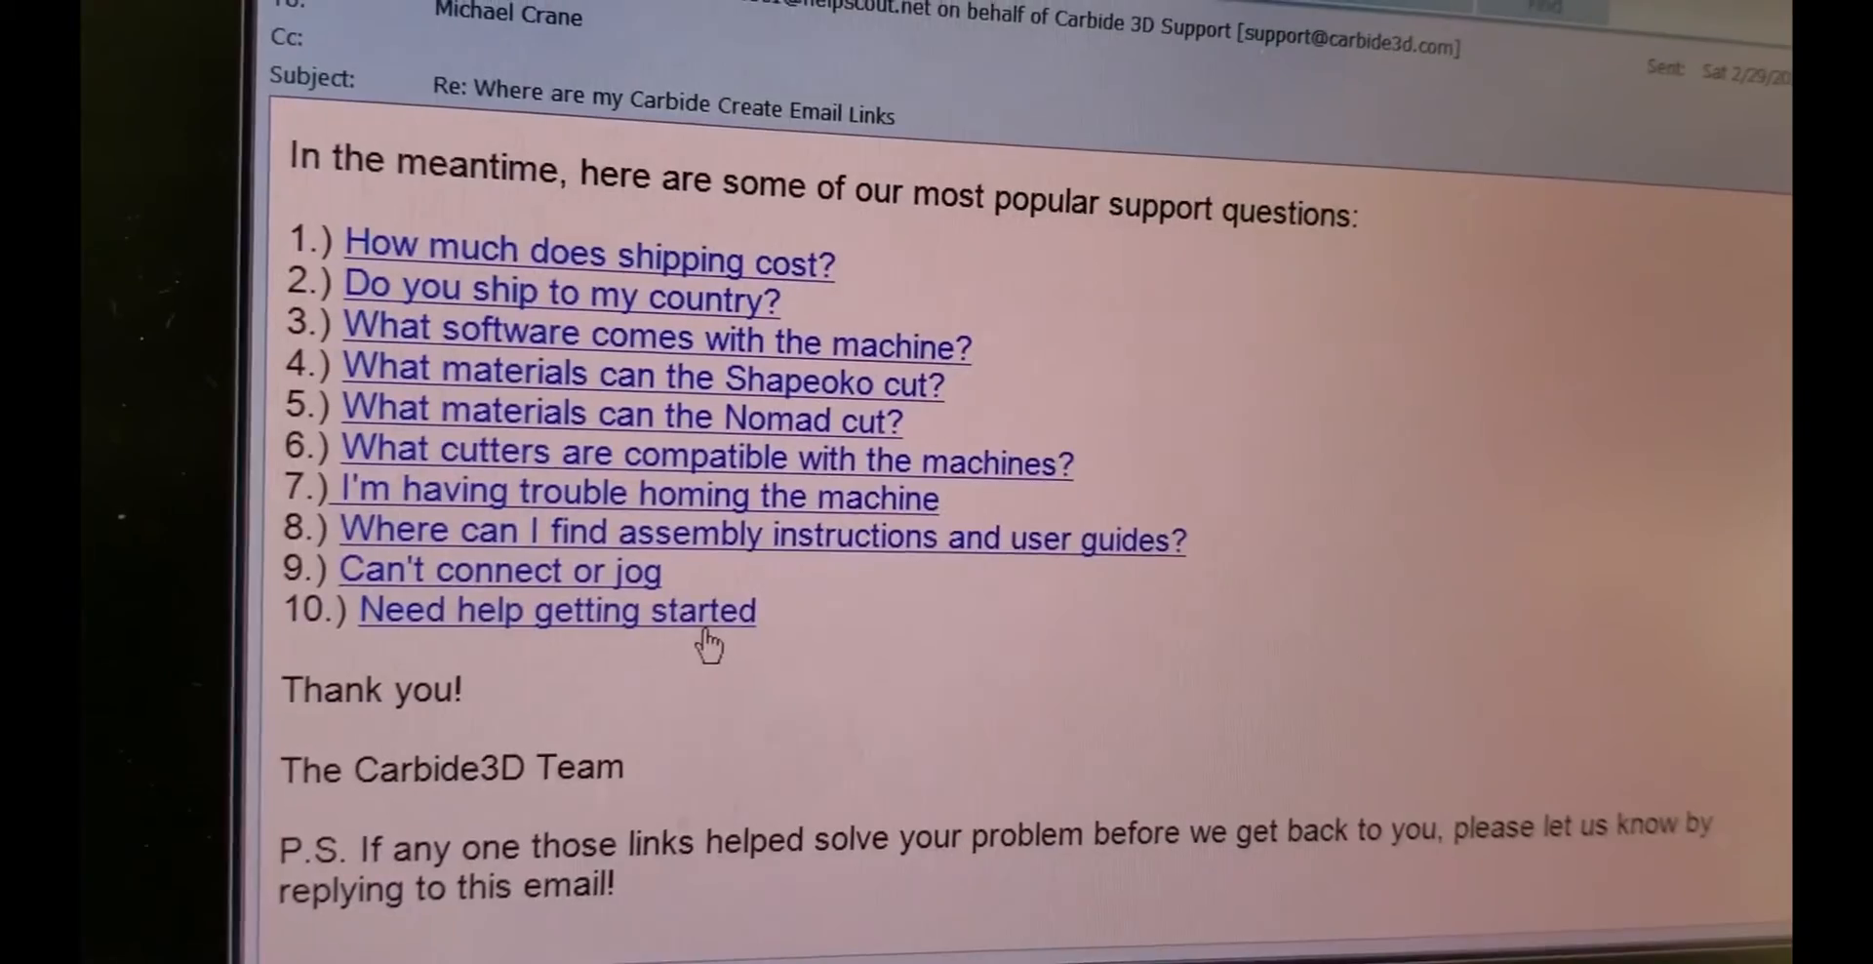
mouse_move(580, 561)
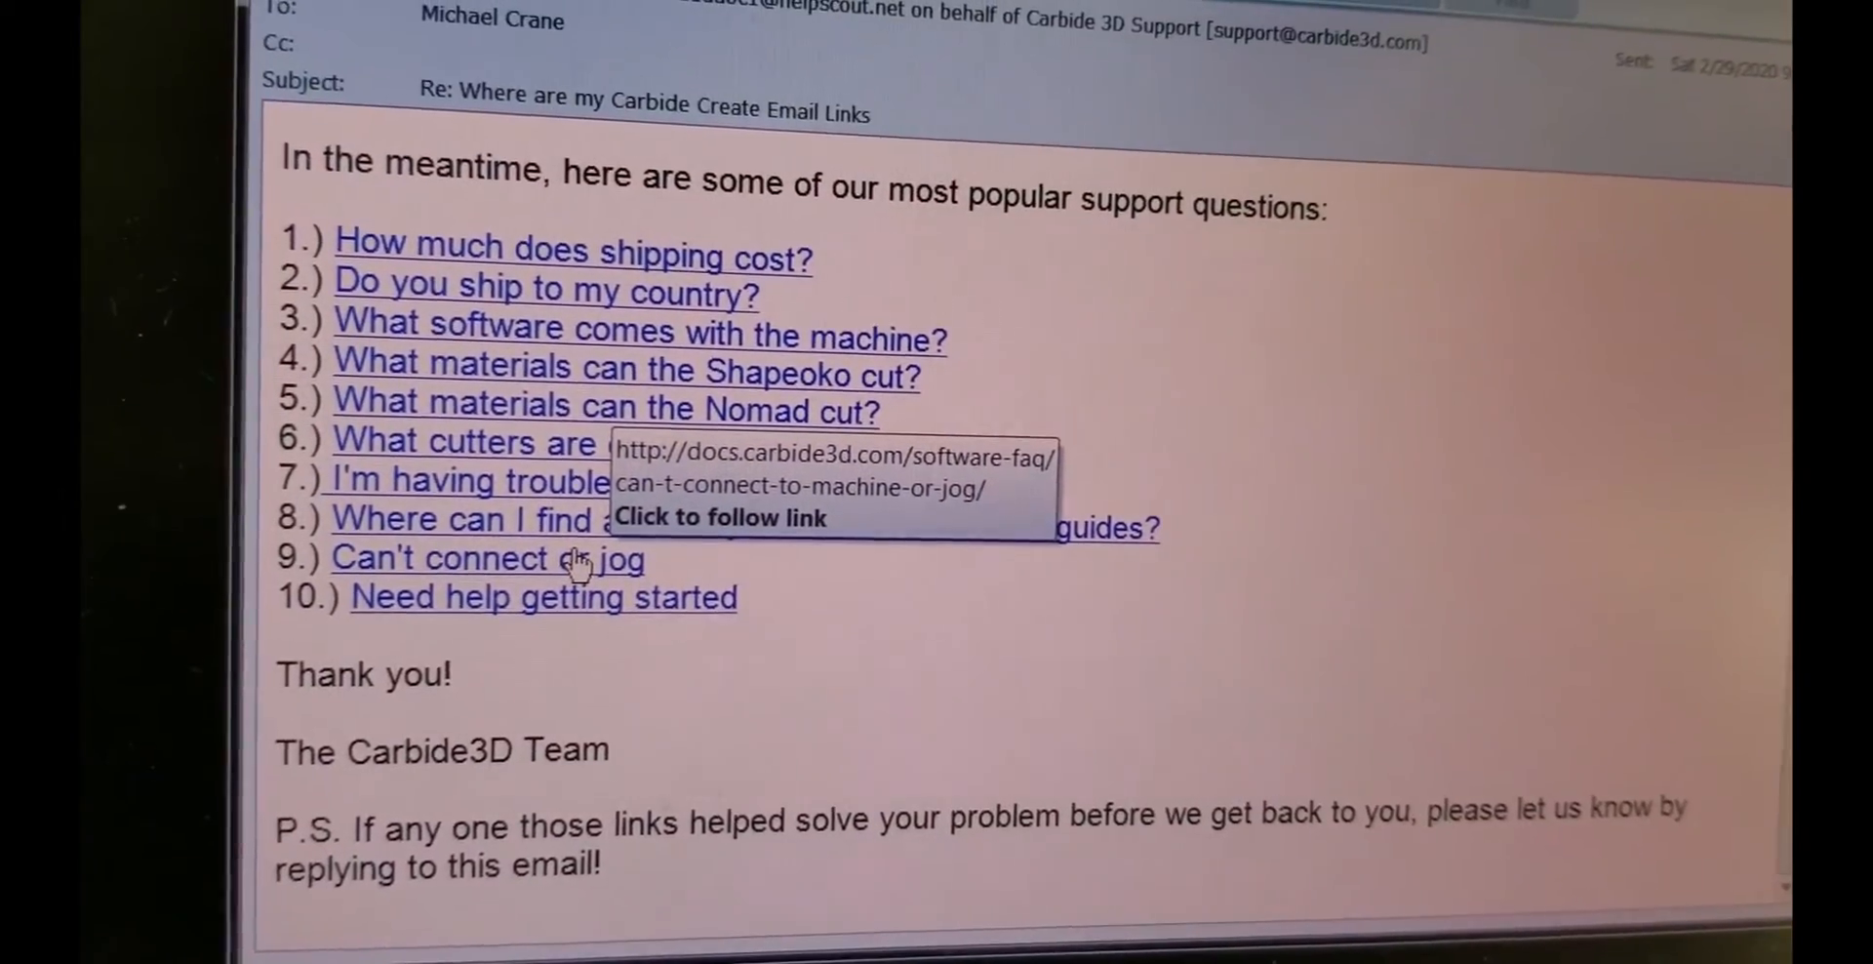
left_click(484, 557)
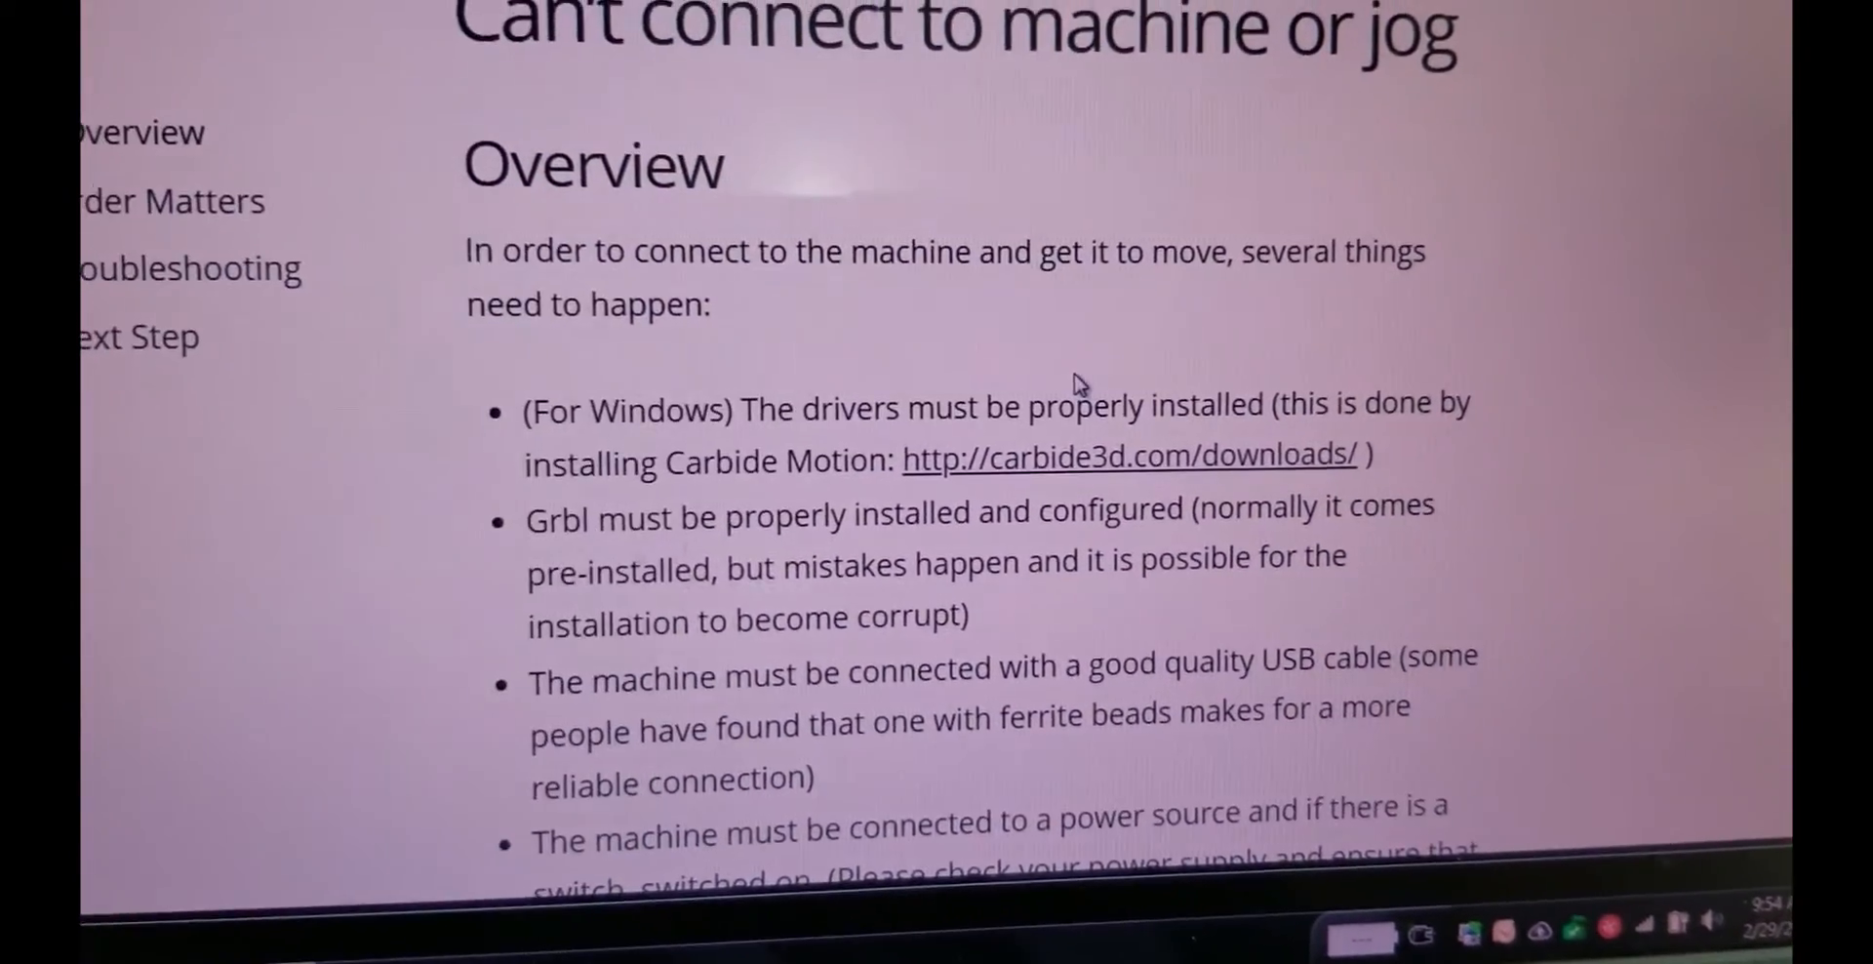
Scroll the article past Overview and Order Matters to the Troubleshooting heading
scroll("down", 3)
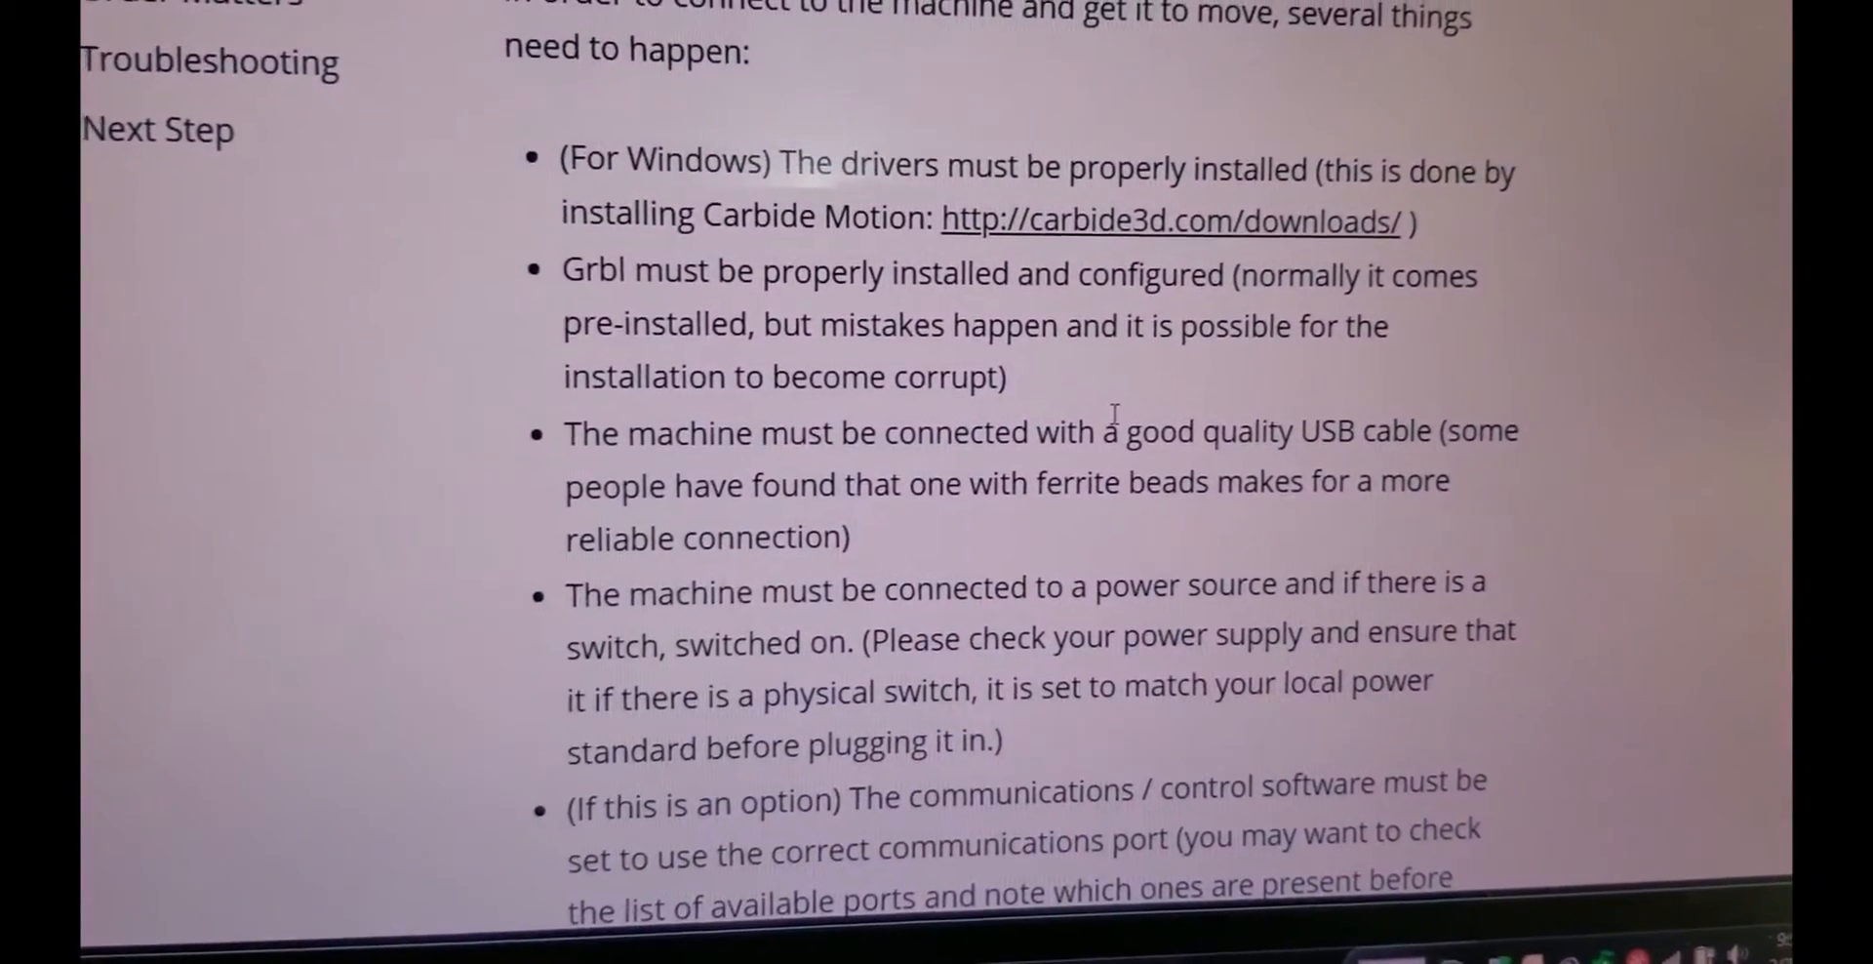
scroll("down", 3)
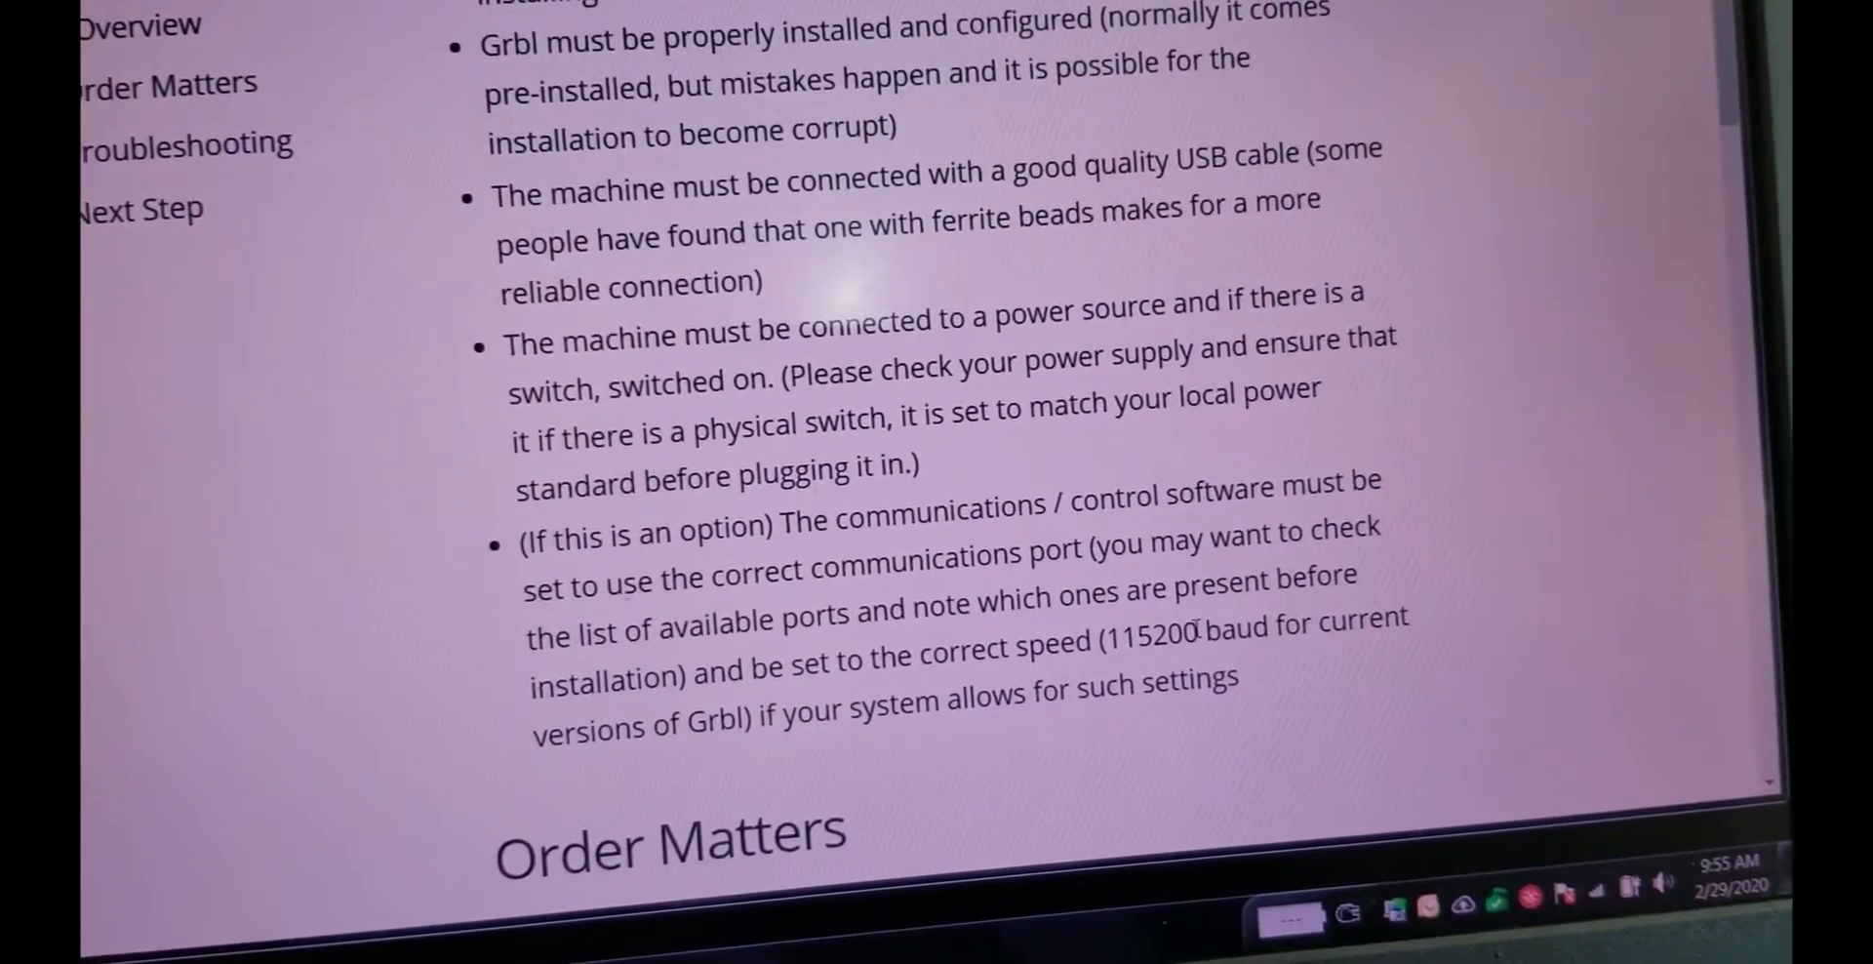
scroll("down", 3)
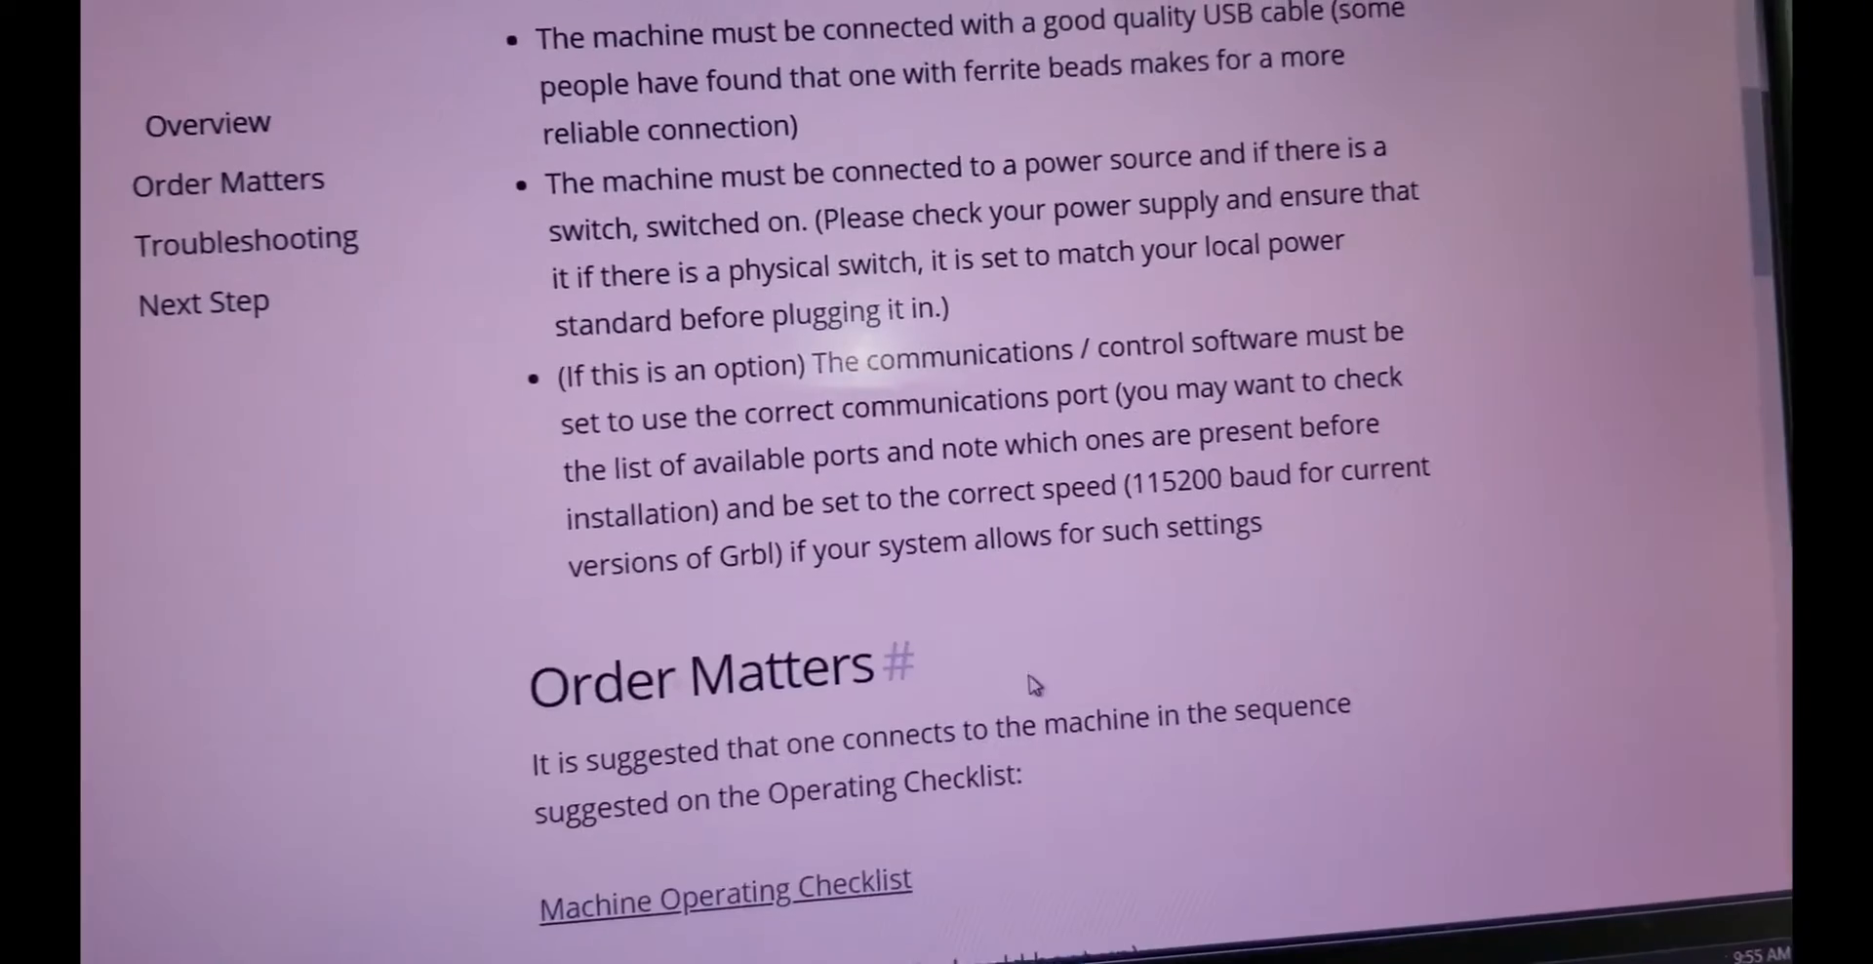
scroll("down", 3)
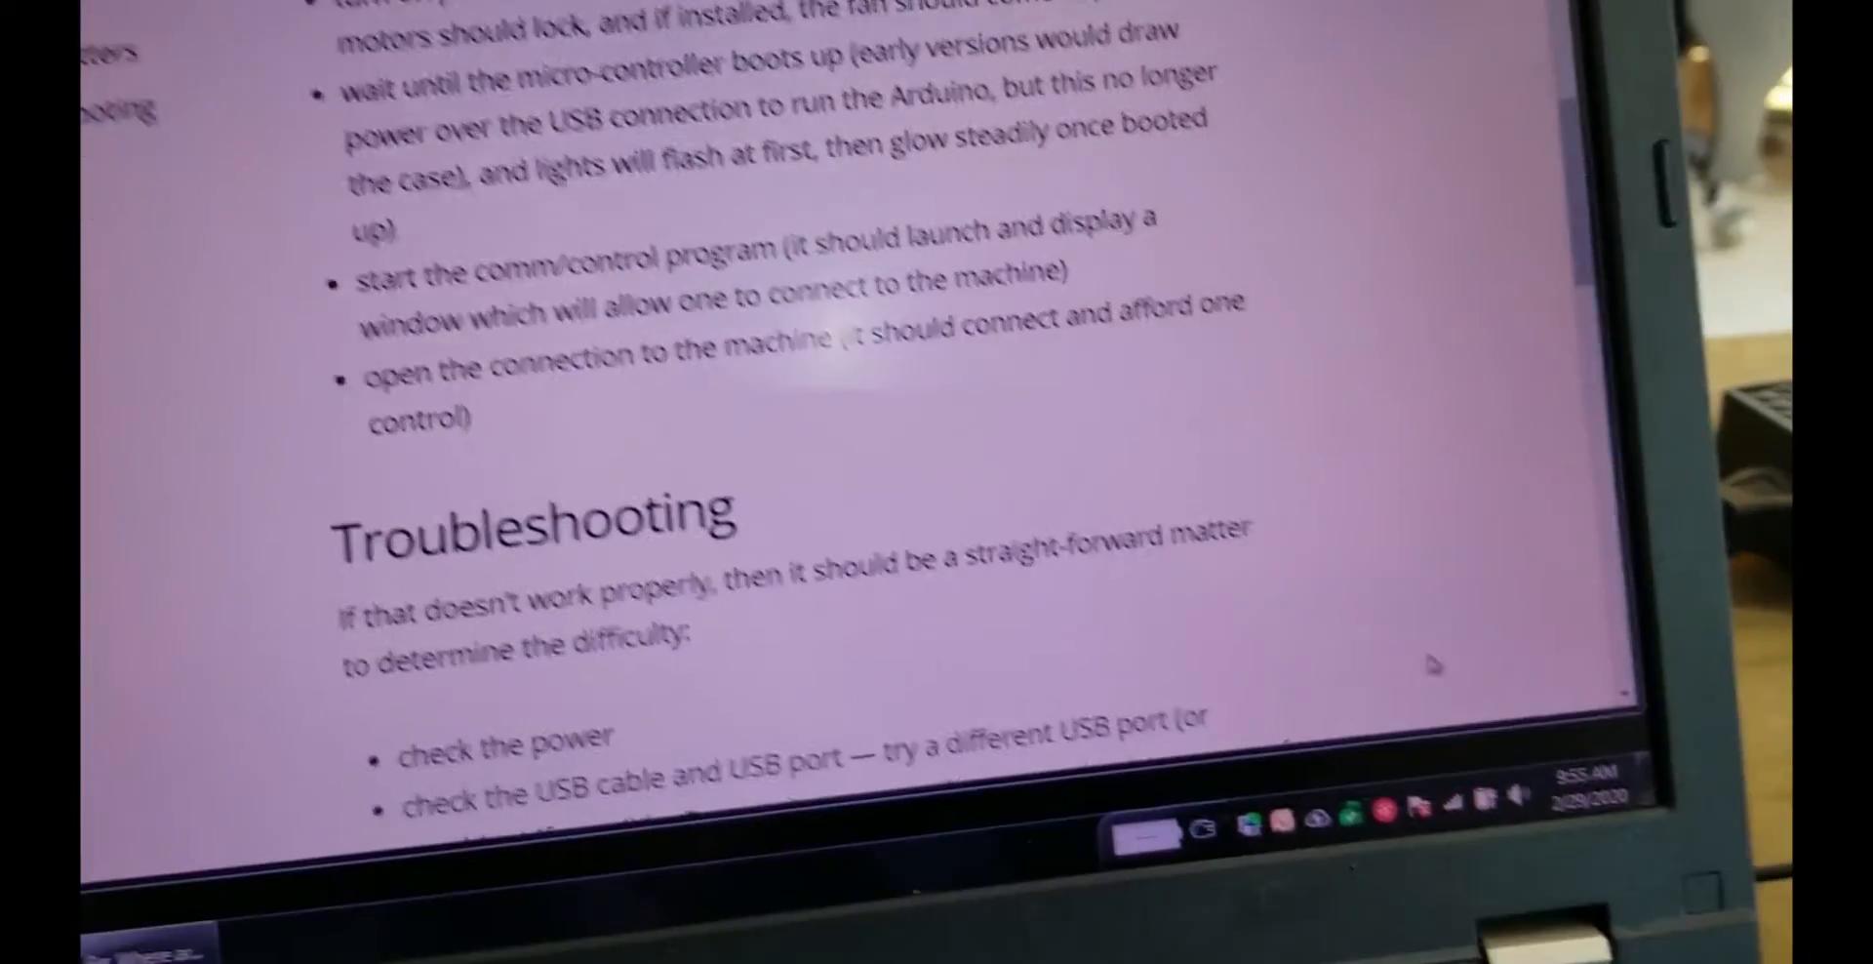
Scroll through the Machine Operating Checklist power-up and connection steps
scroll("down", 3)
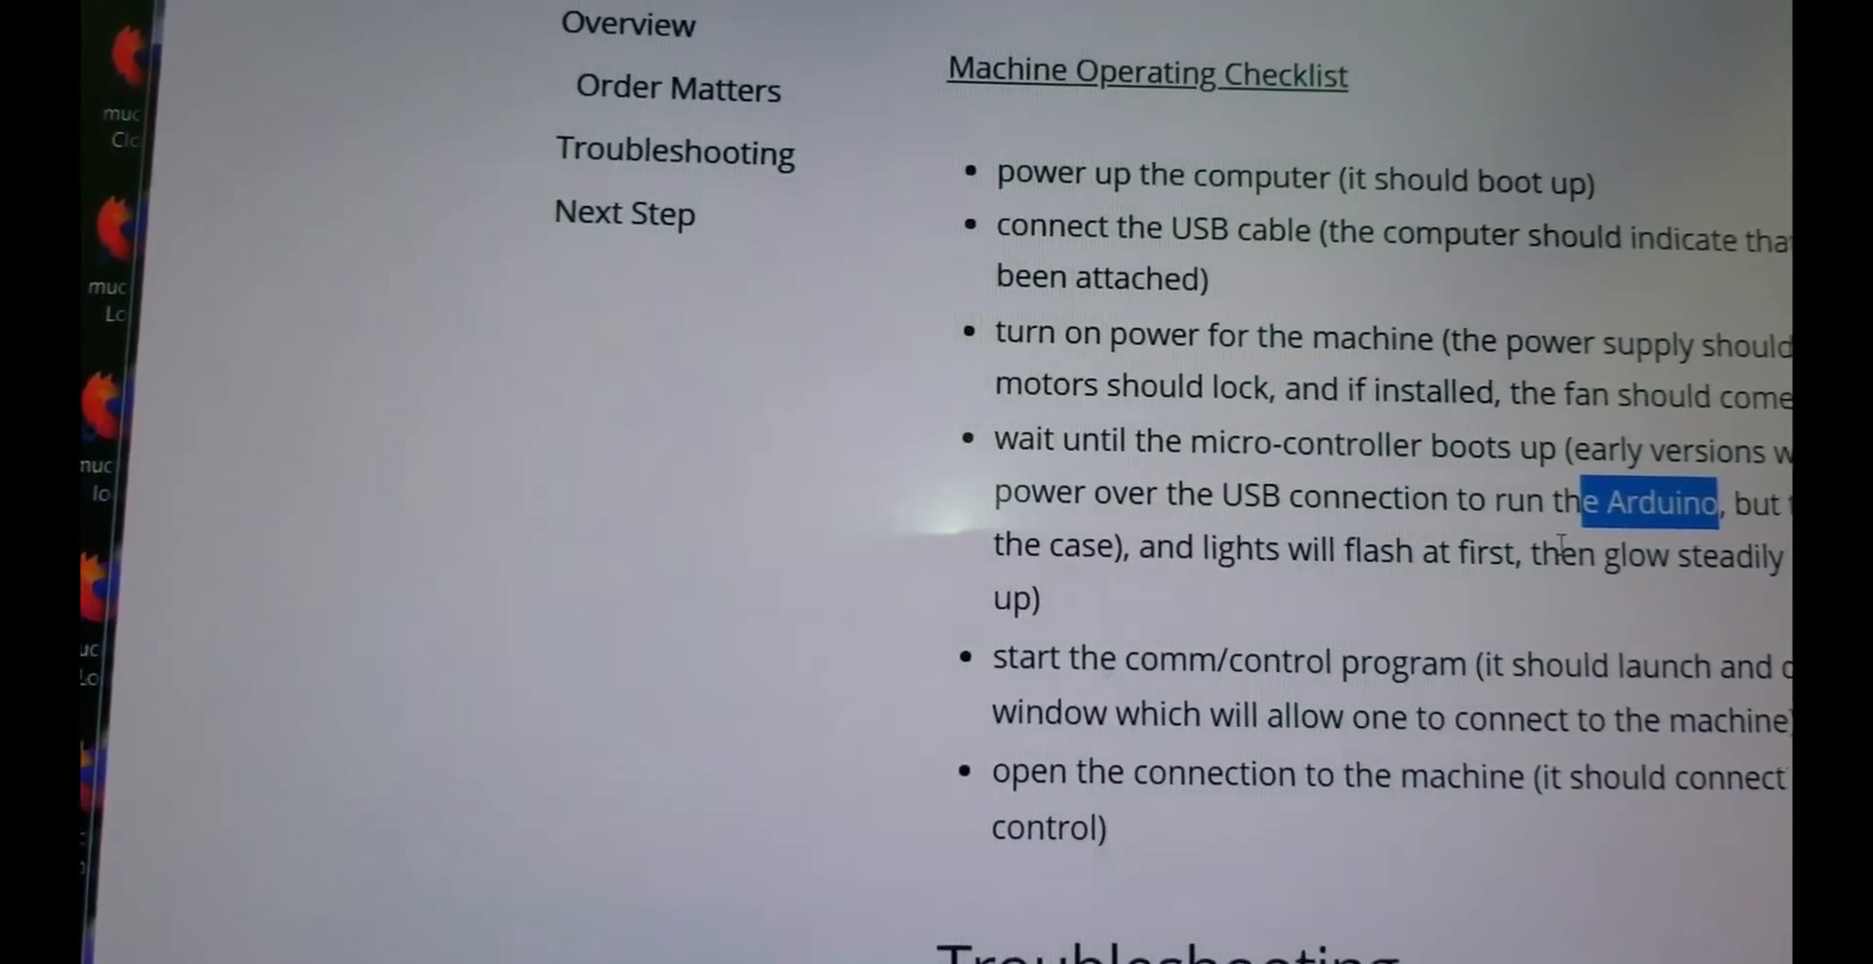
scroll("down", 3)
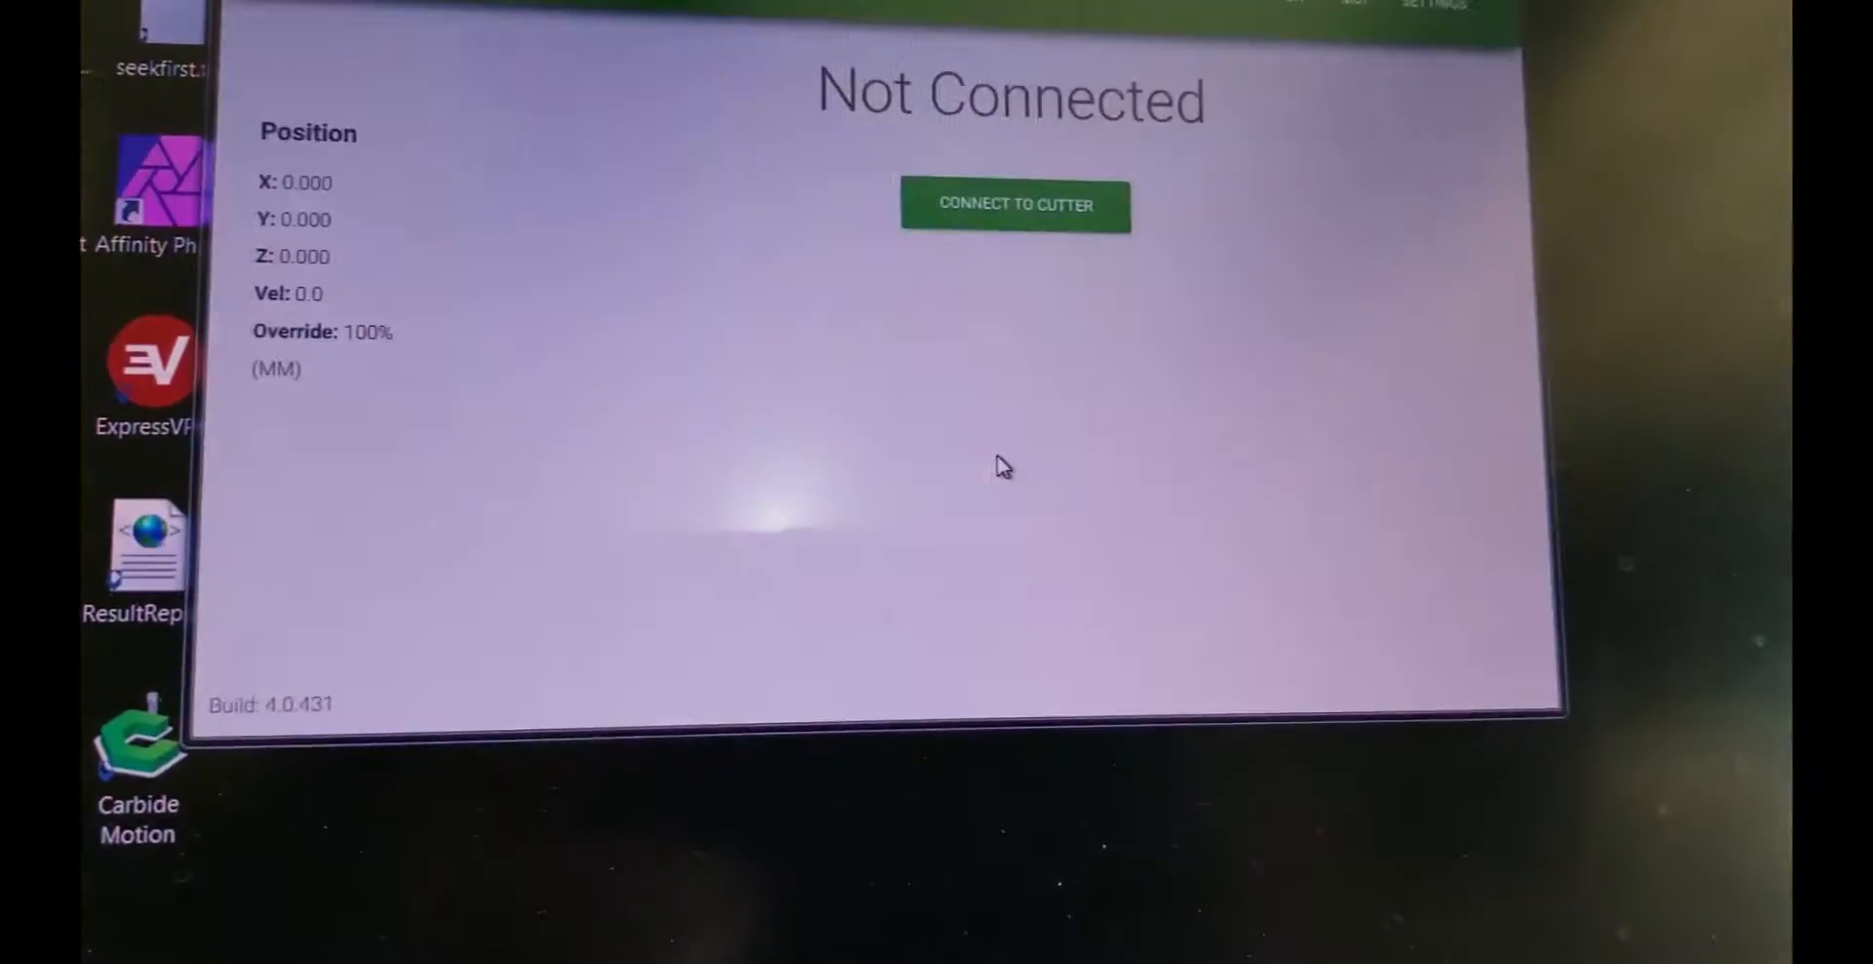
Connect Carbide Motion to the cutter and view the machine settings
left_click(1012, 203)
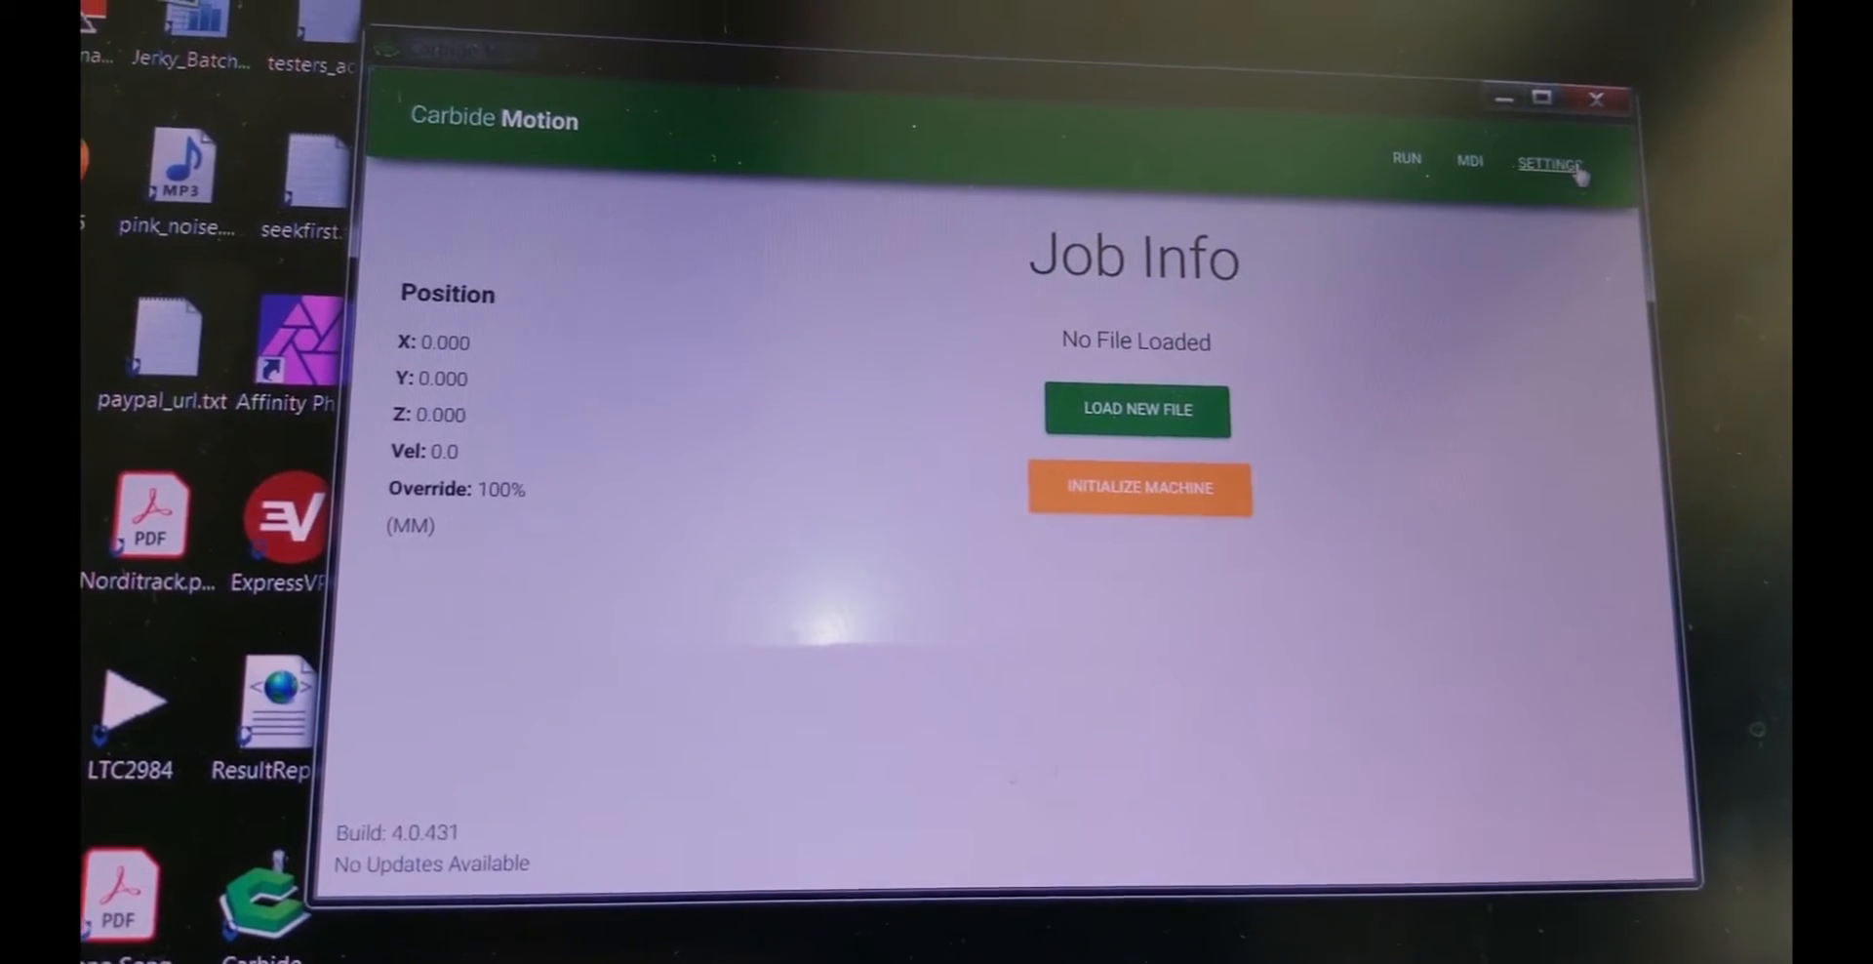
left_click(1550, 161)
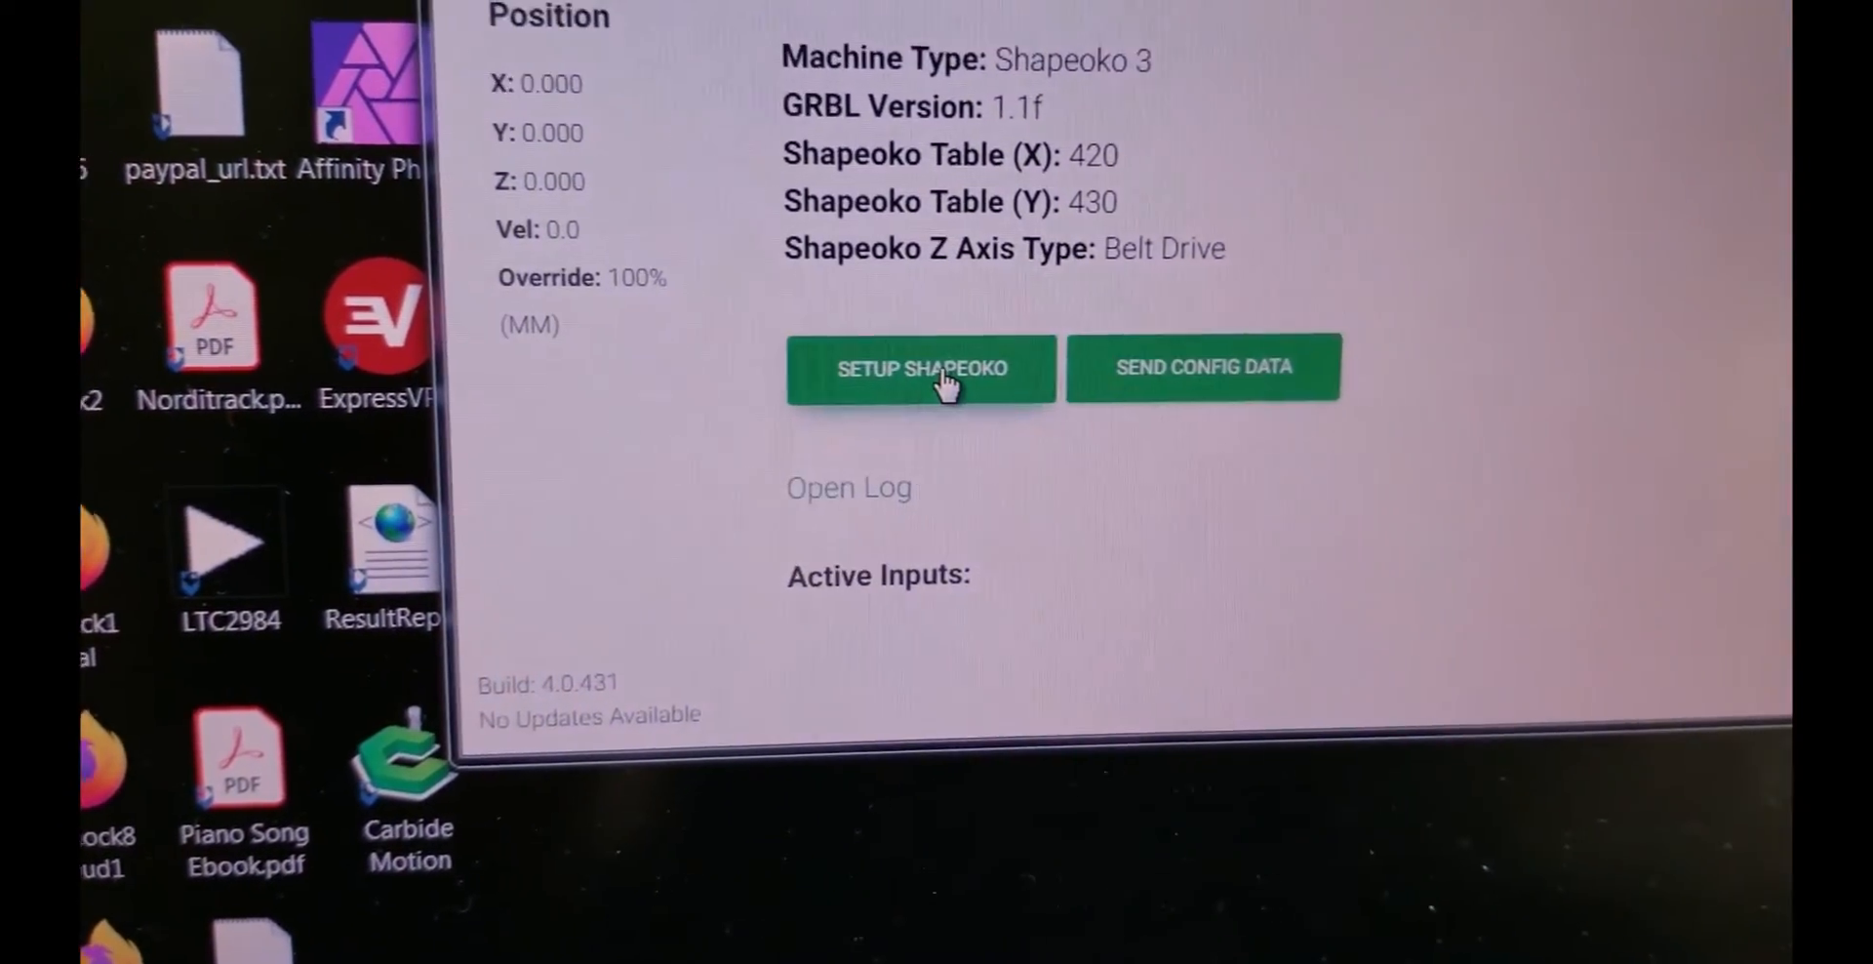
Choose Shapeoko XXL size and ZPlus (Leadscrew) Z-axis, then update the configuration
left_click(921, 368)
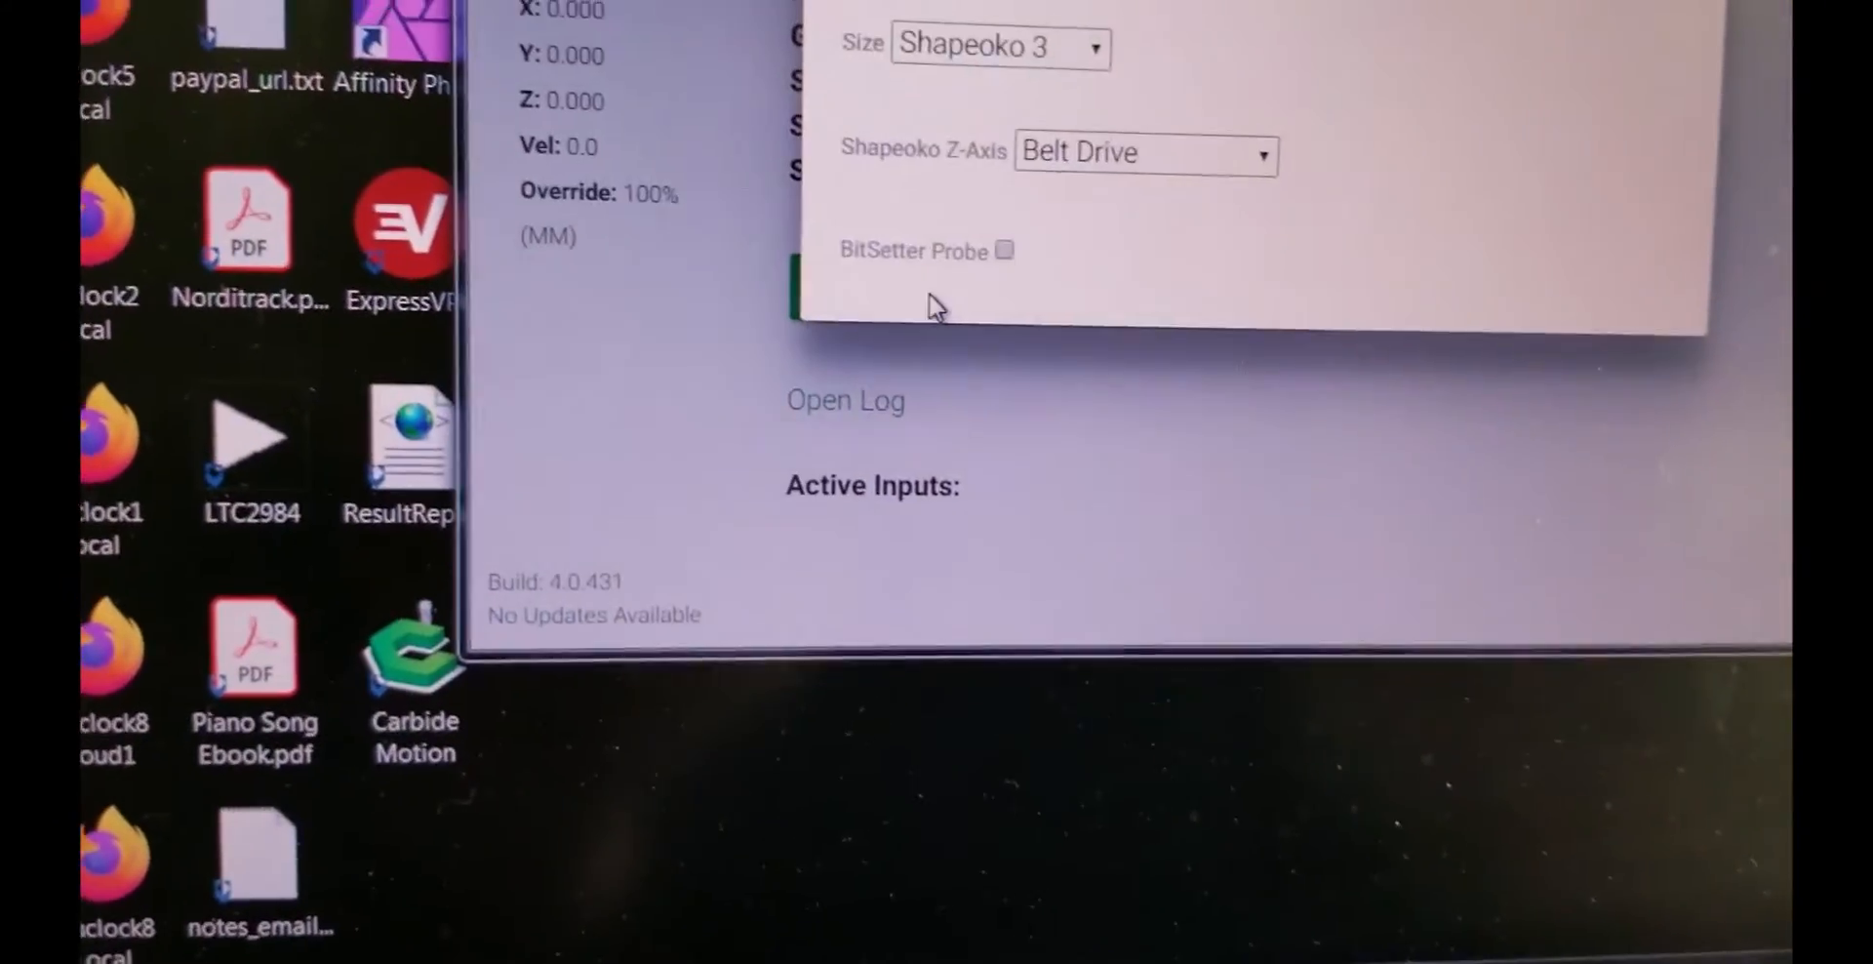
left_click(997, 46)
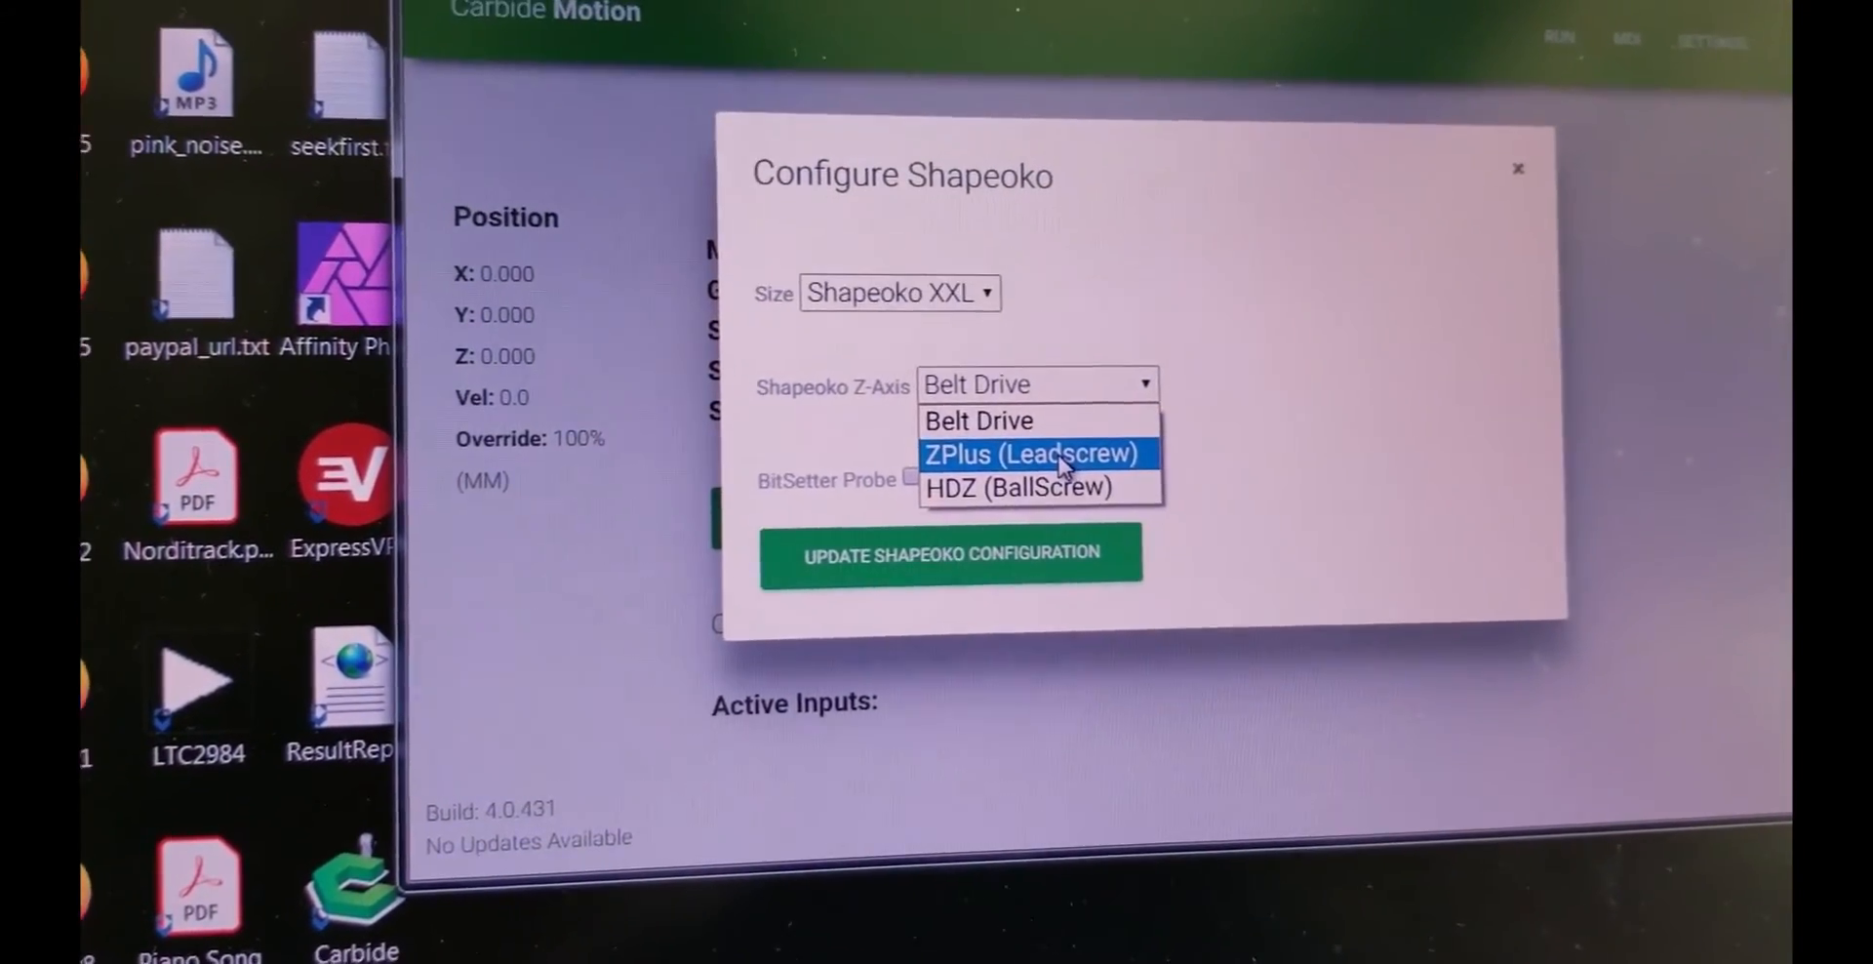
left_click(1028, 454)
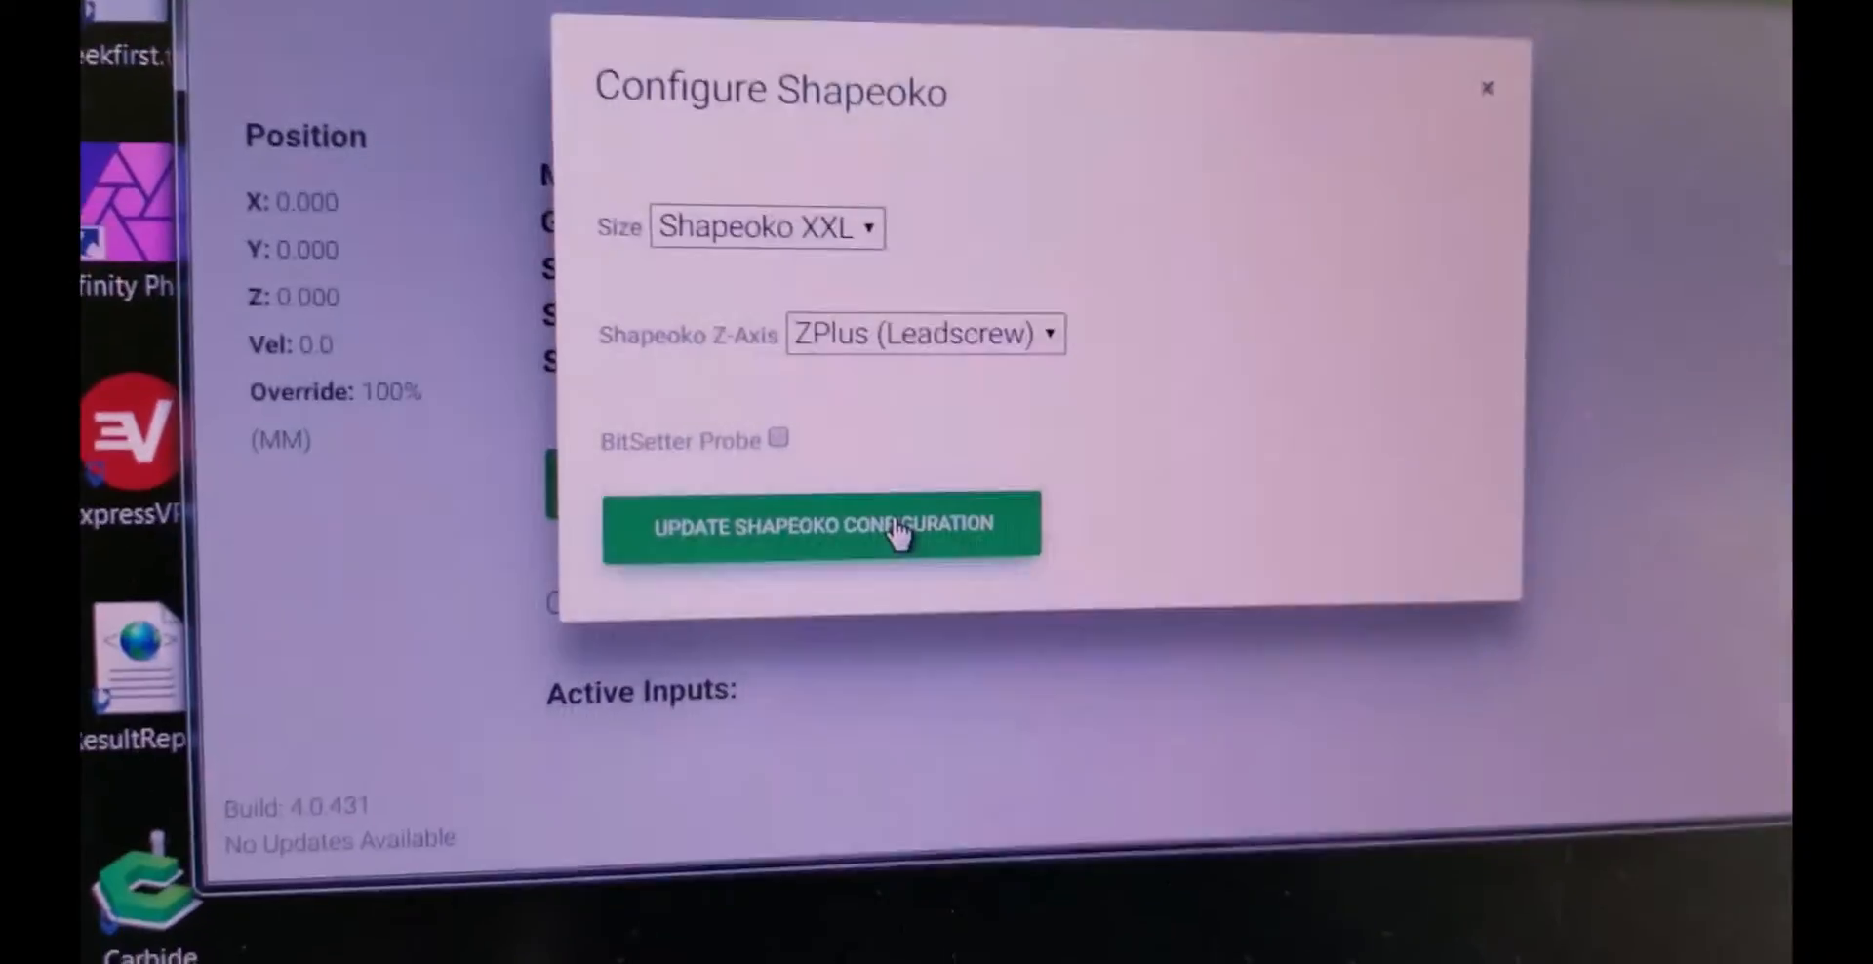
left_click(821, 527)
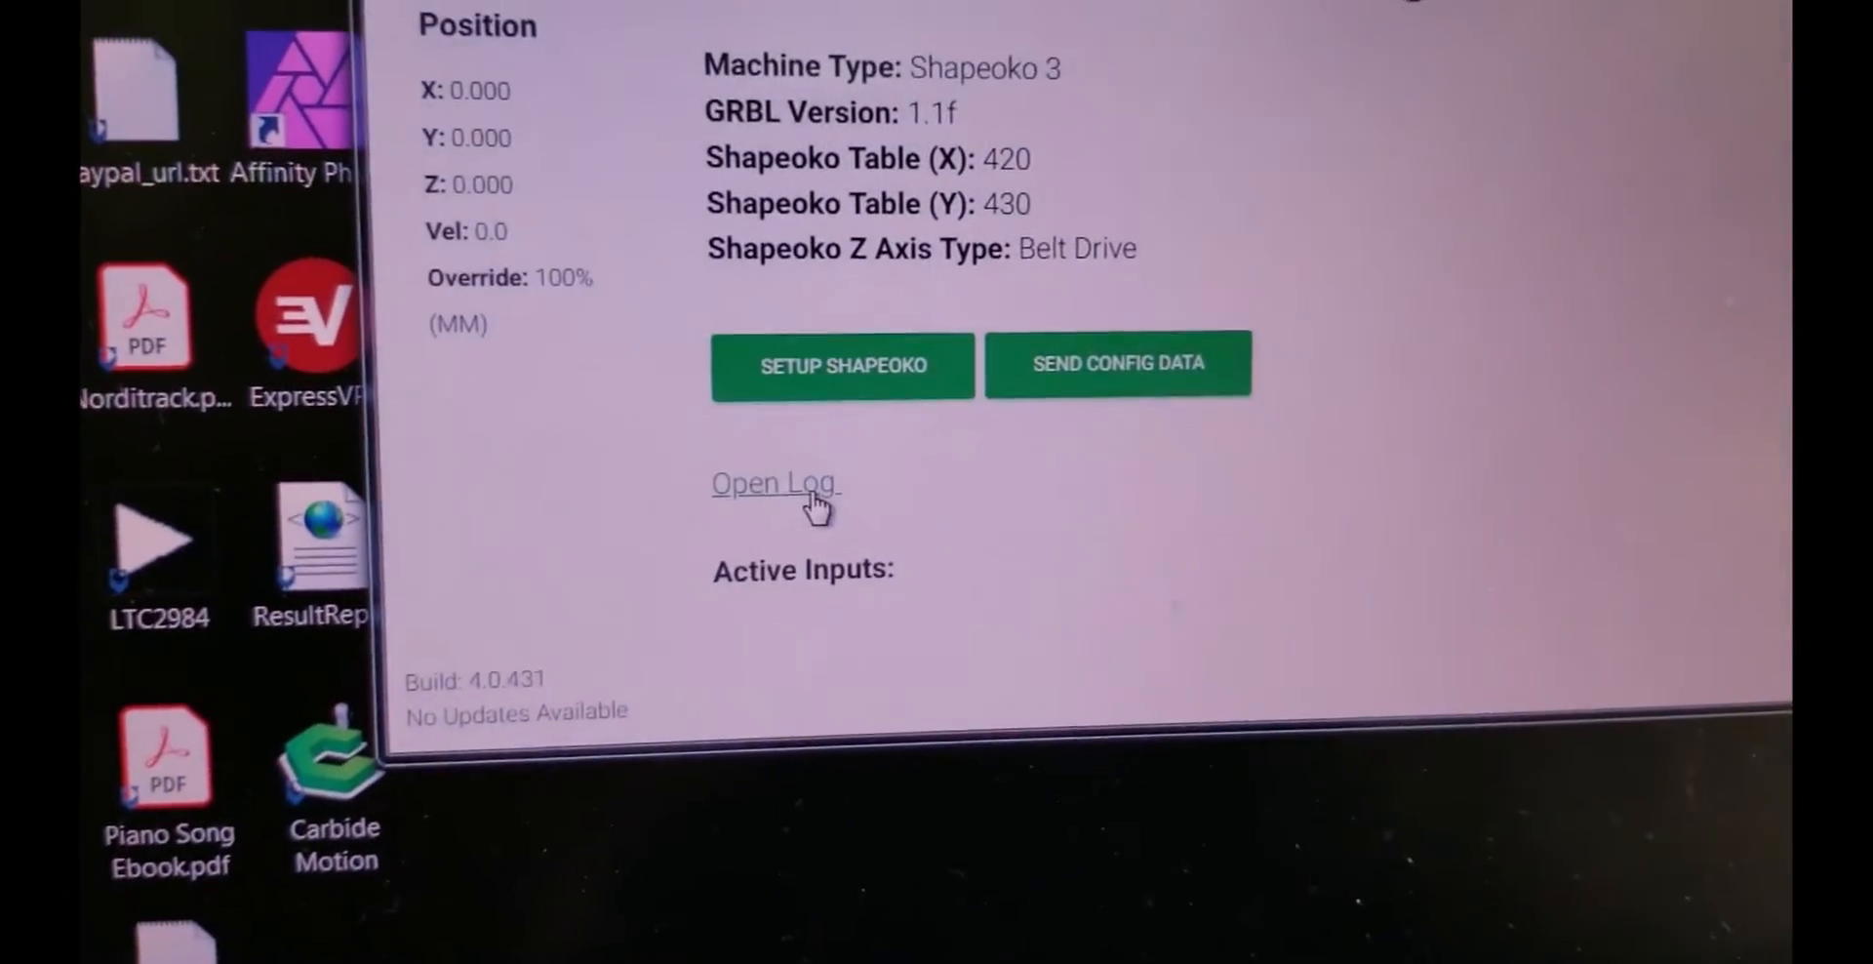
left_click(775, 483)
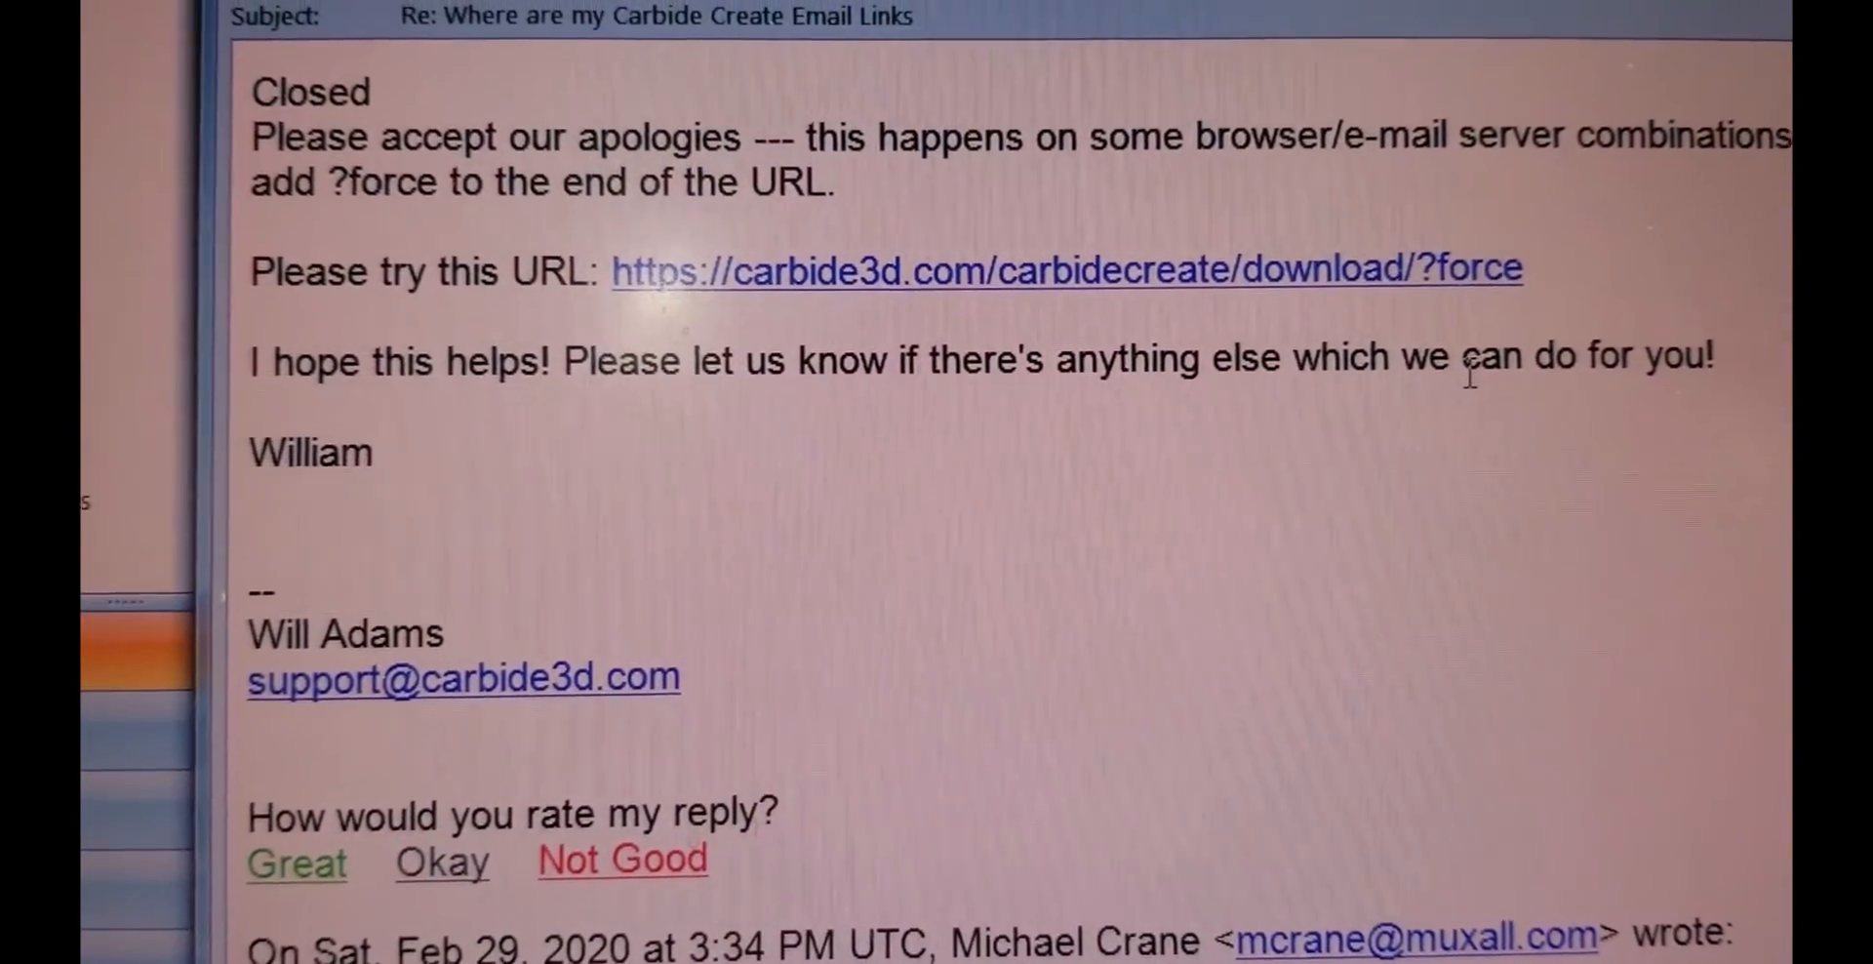
Scroll the support reply down to the Carbide Create download link ending in ?force
scroll("down", 3)
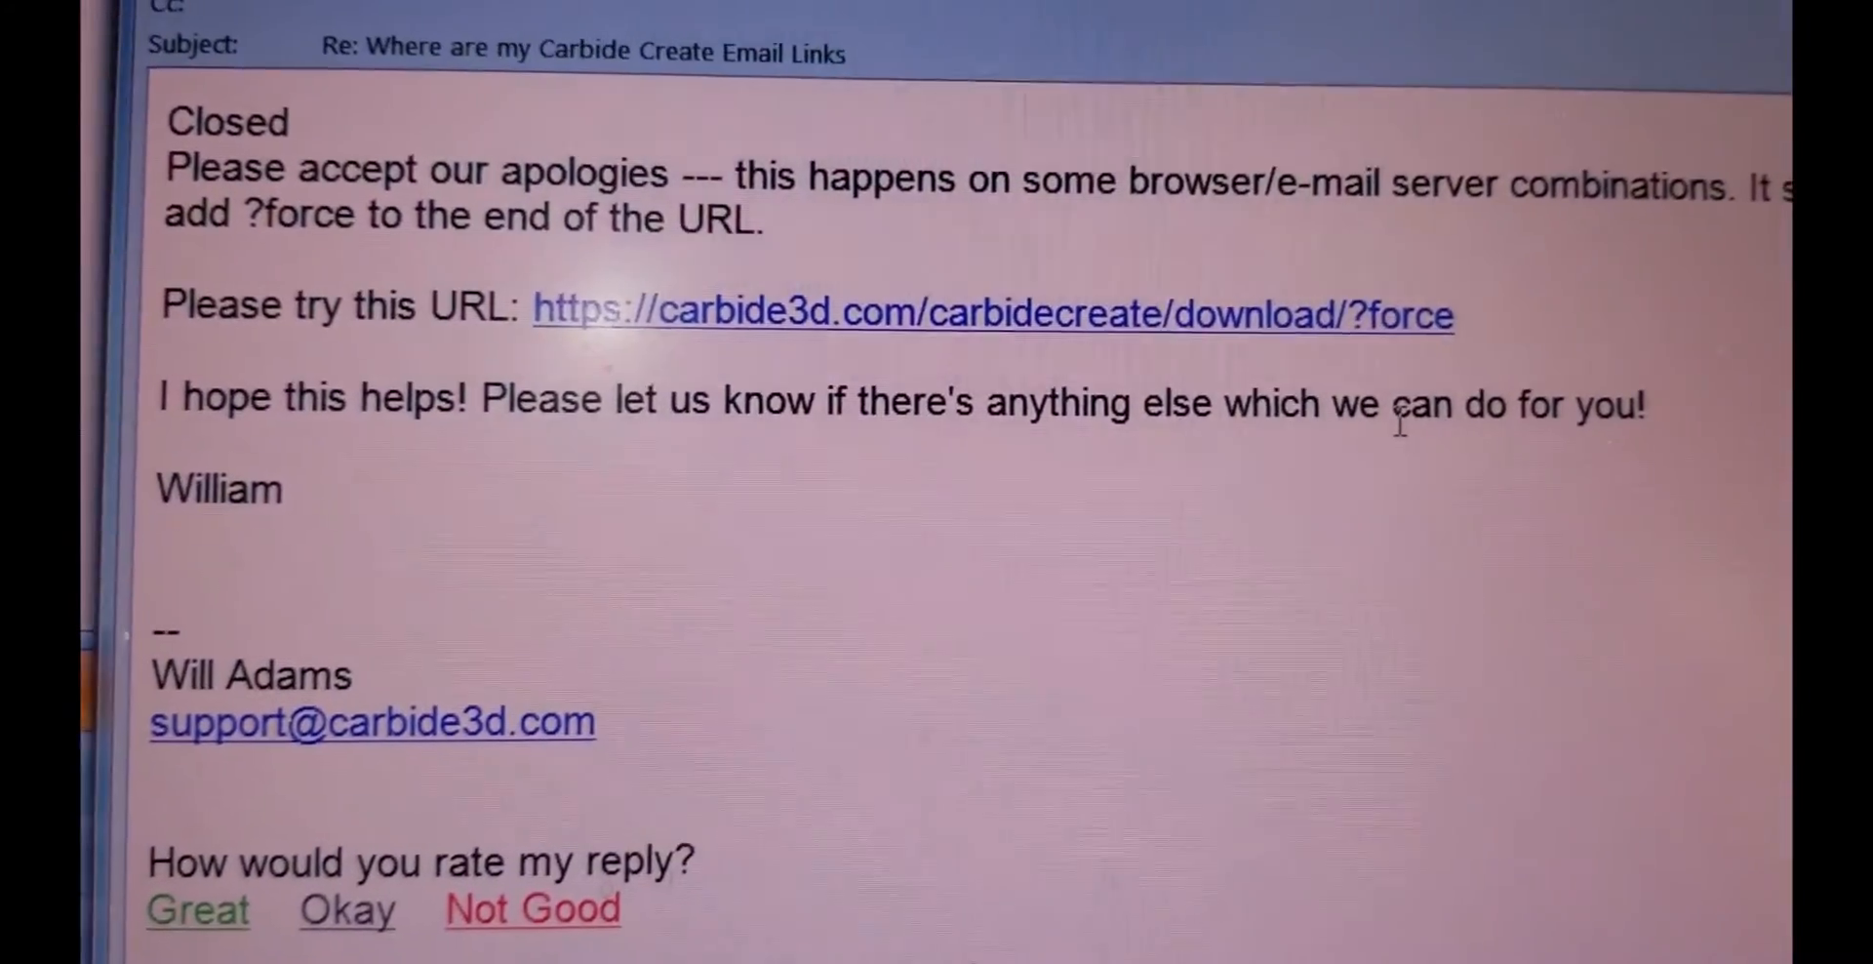
scroll("down", 3)
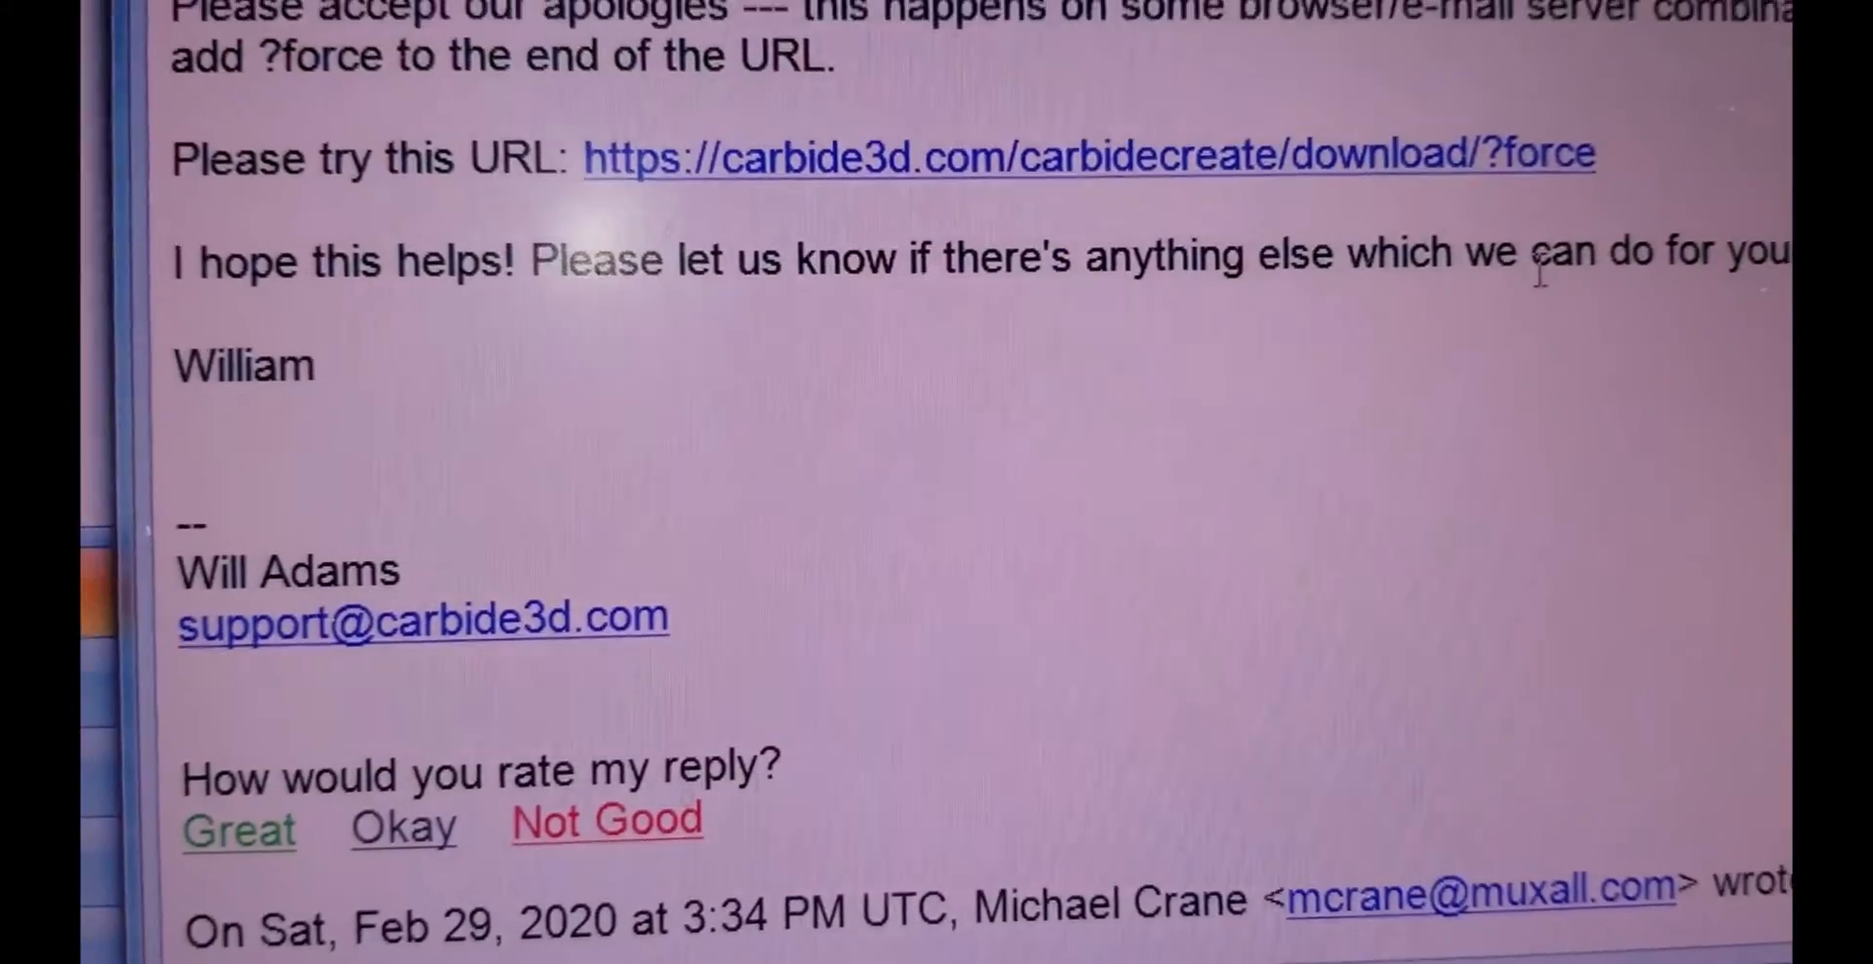
scroll("down", 3)
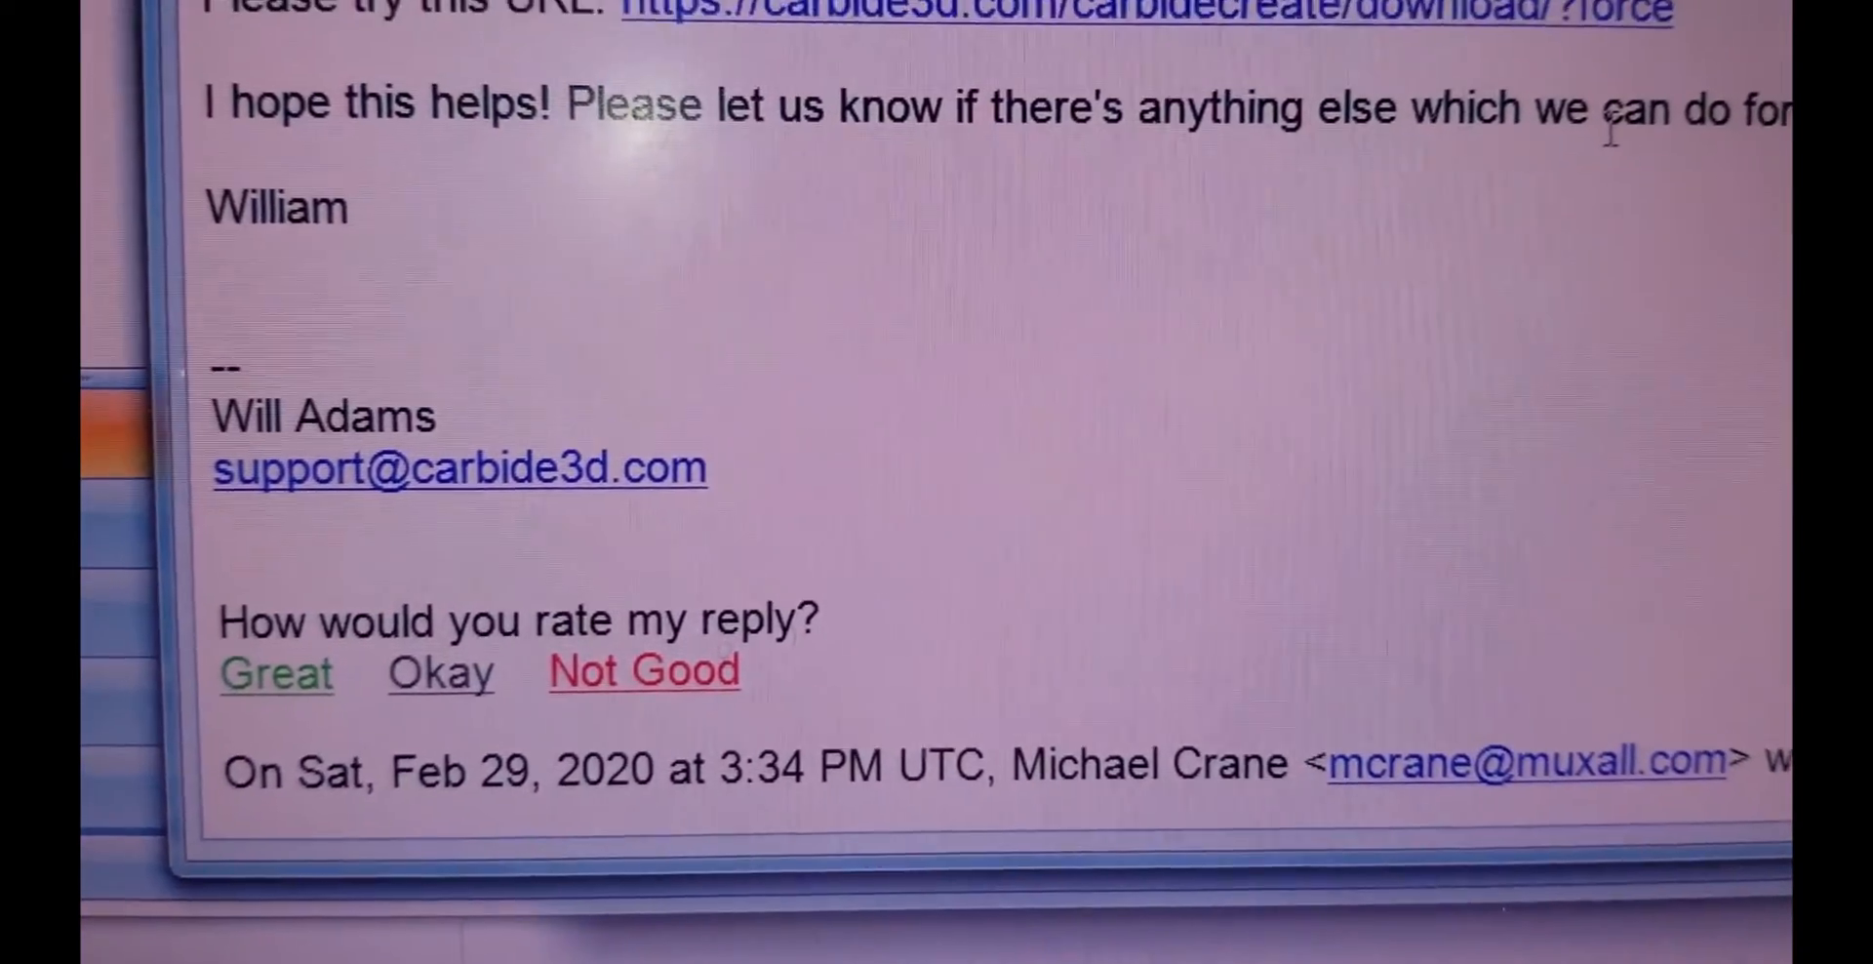
scroll("down", 3)
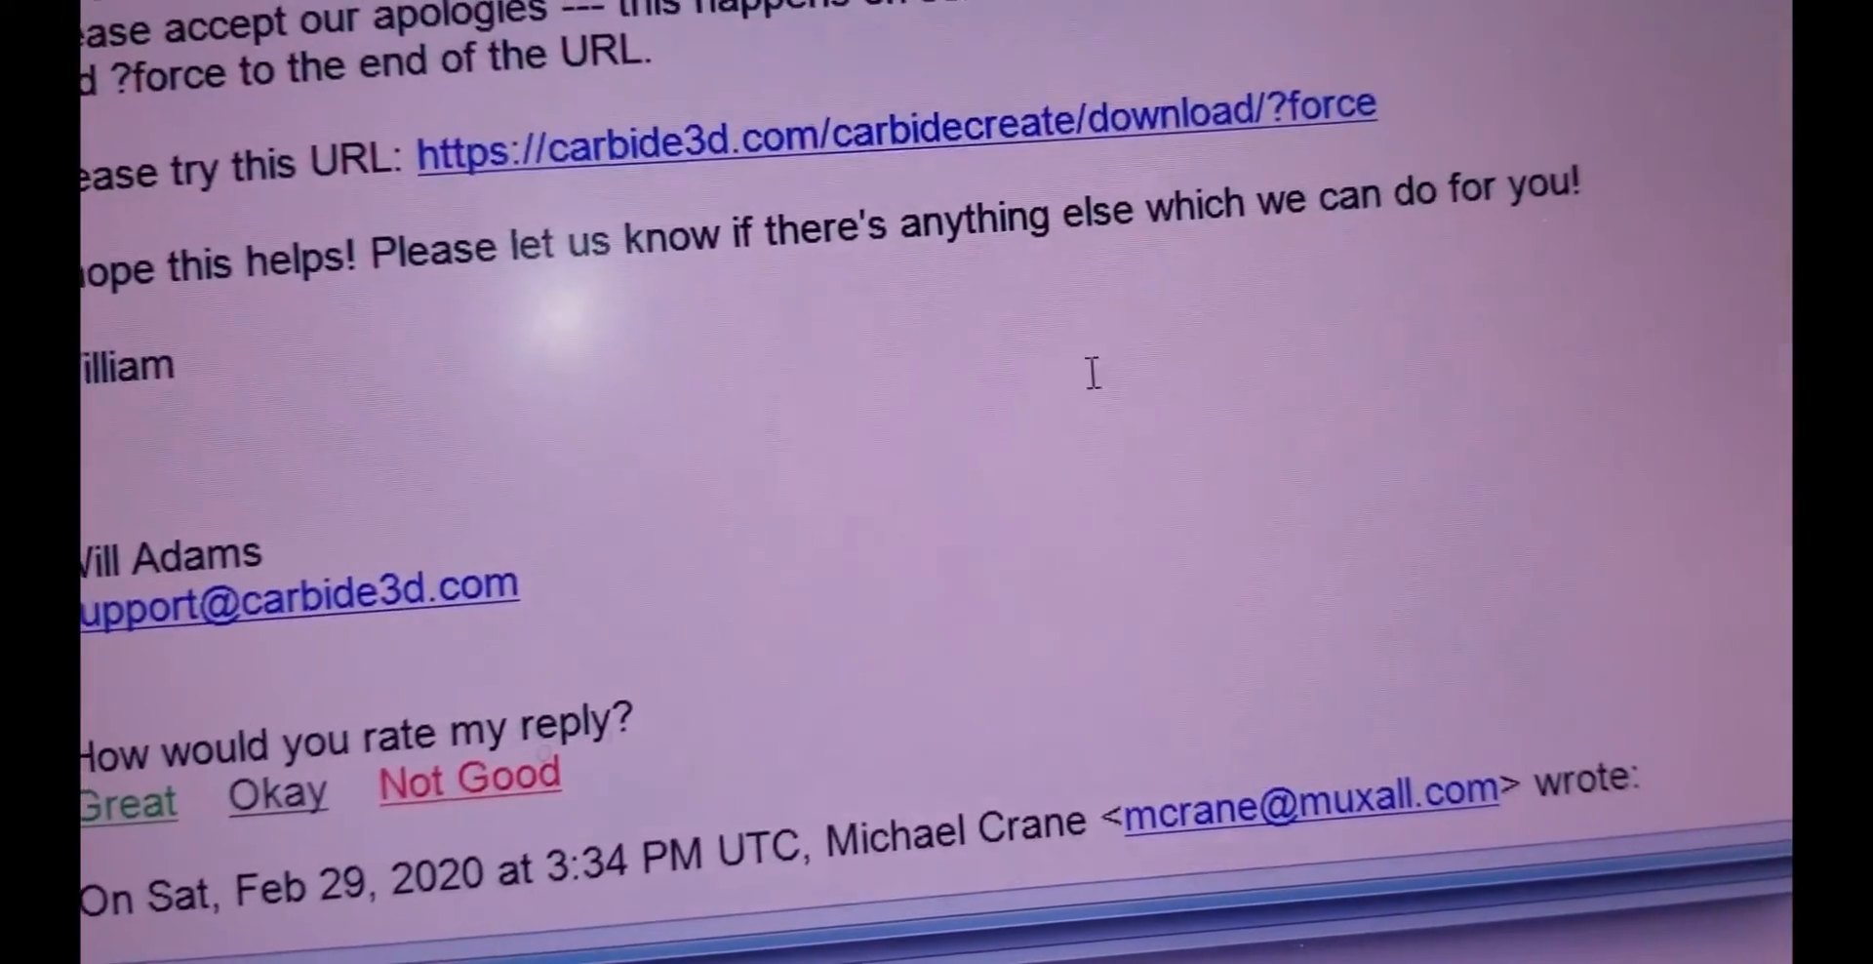
Follow the Carbide Create link and download the Windows installer, build 451
left_click(895, 126)
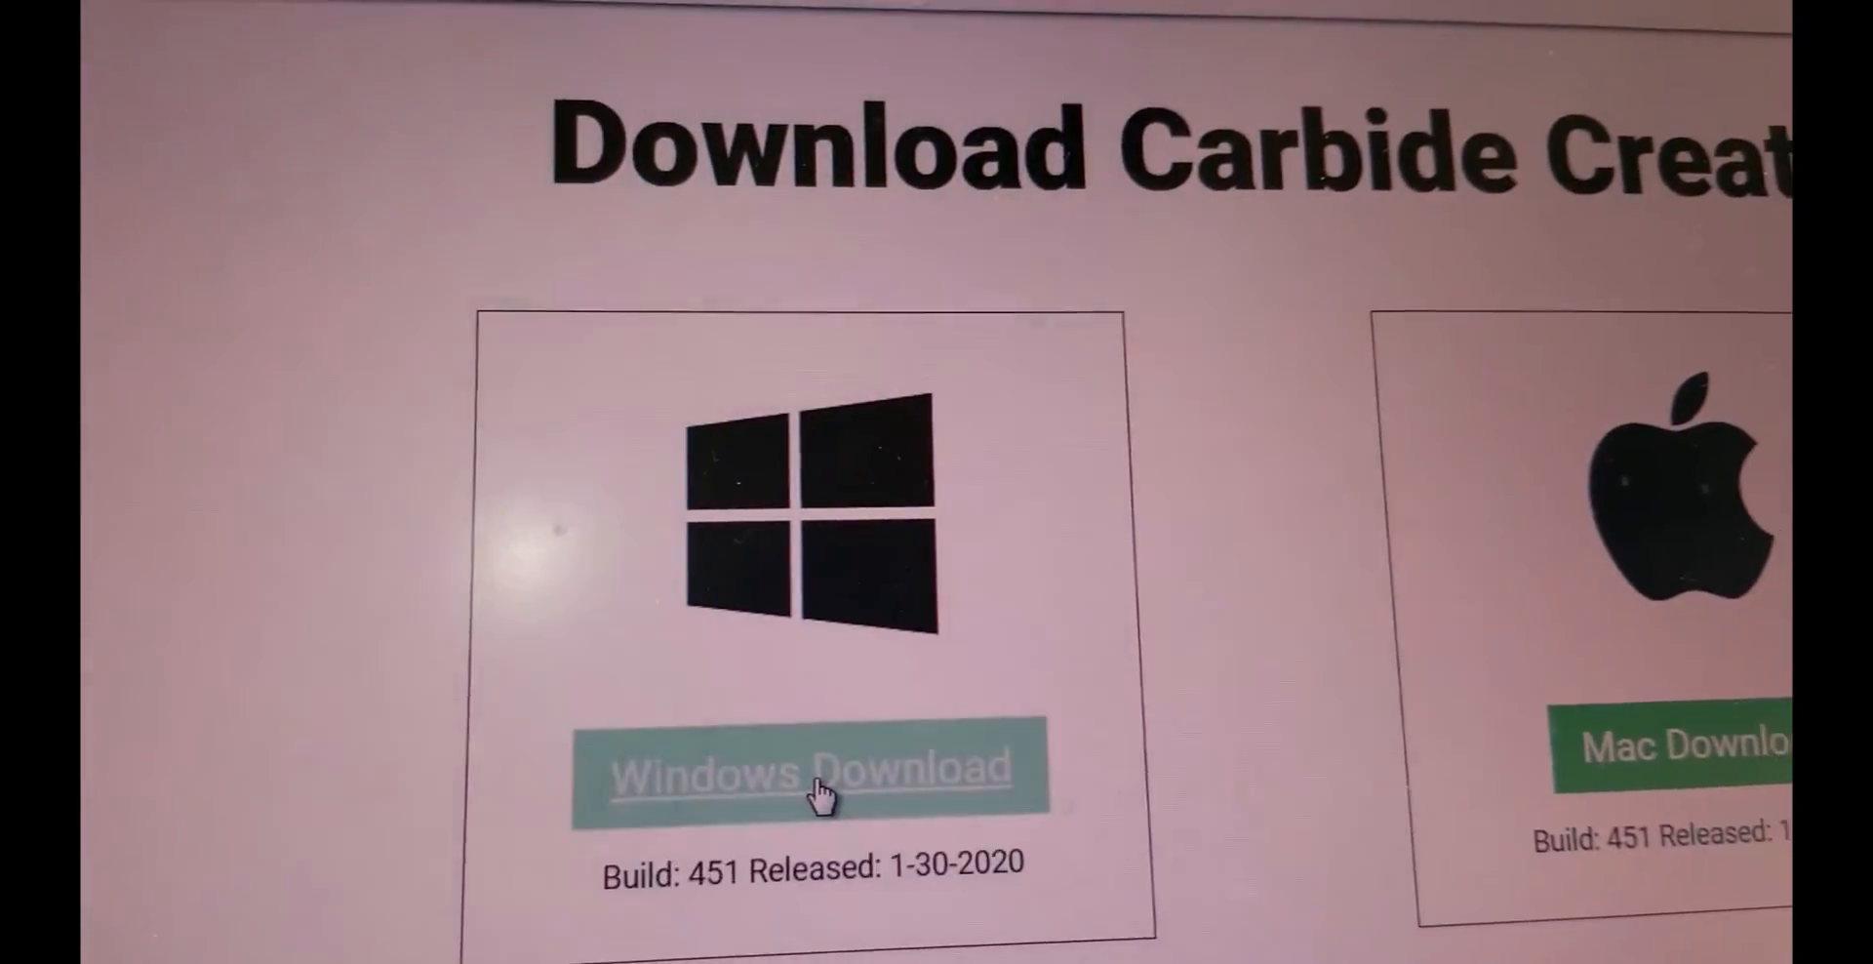
left_click(813, 771)
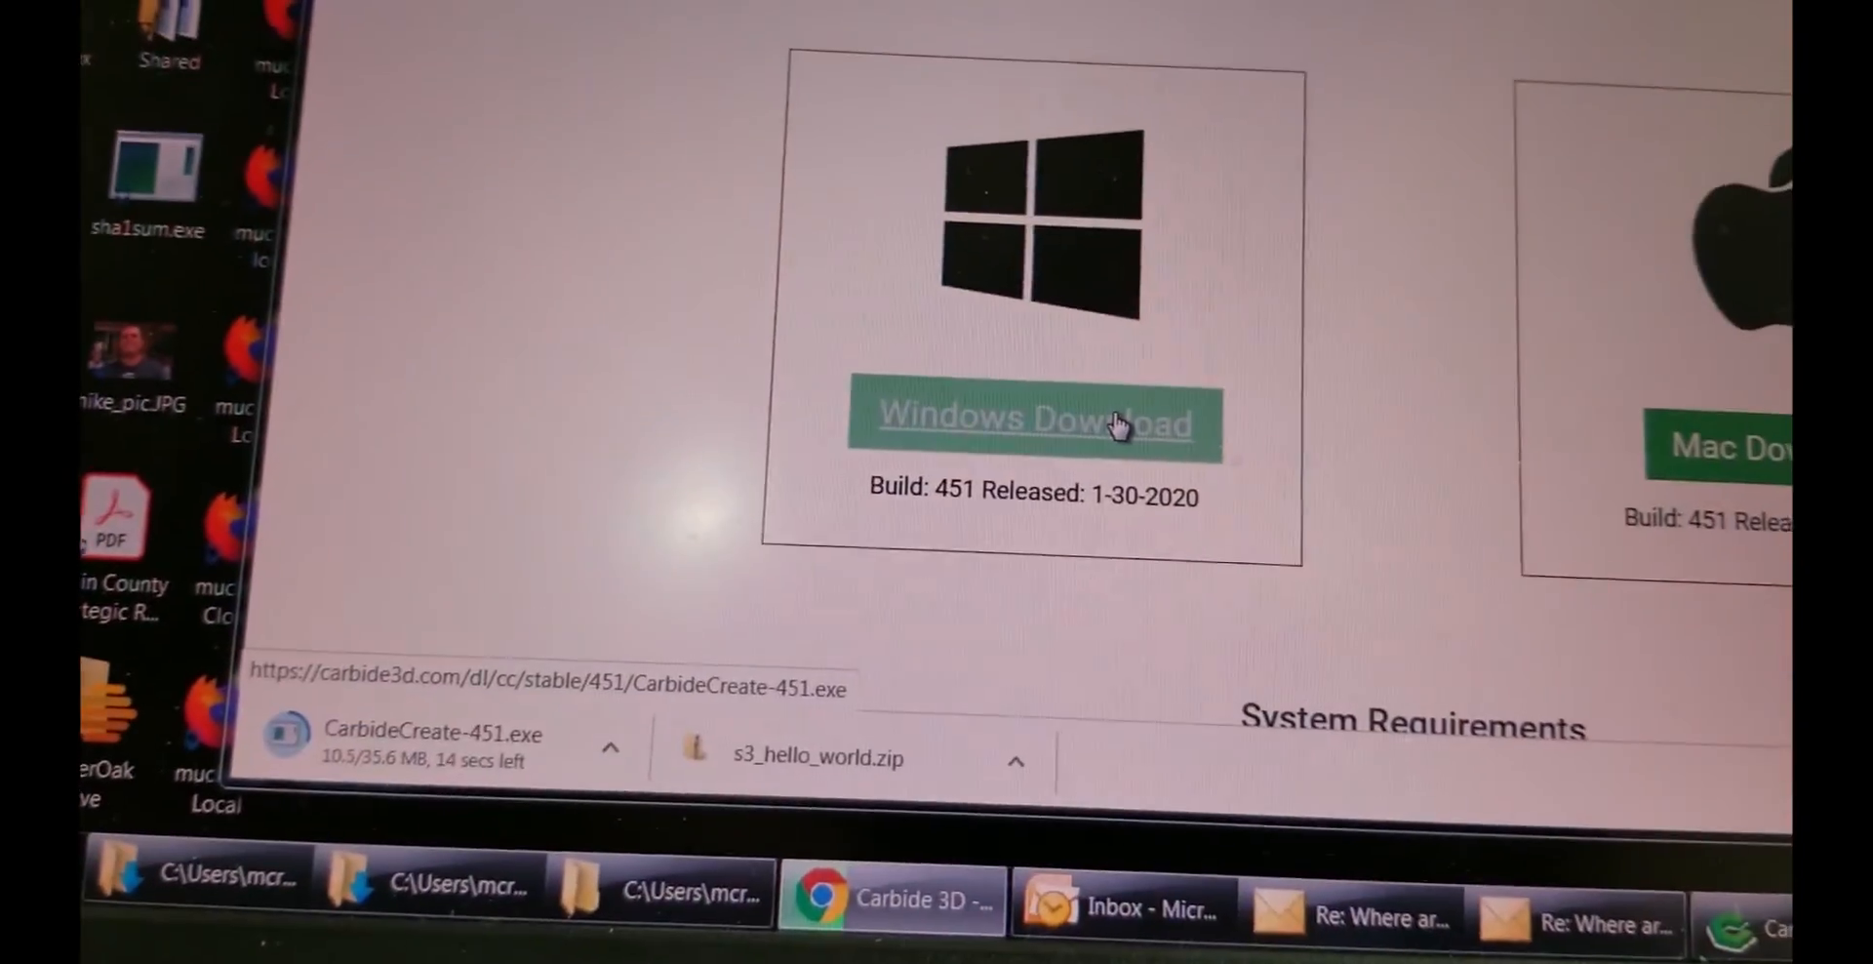